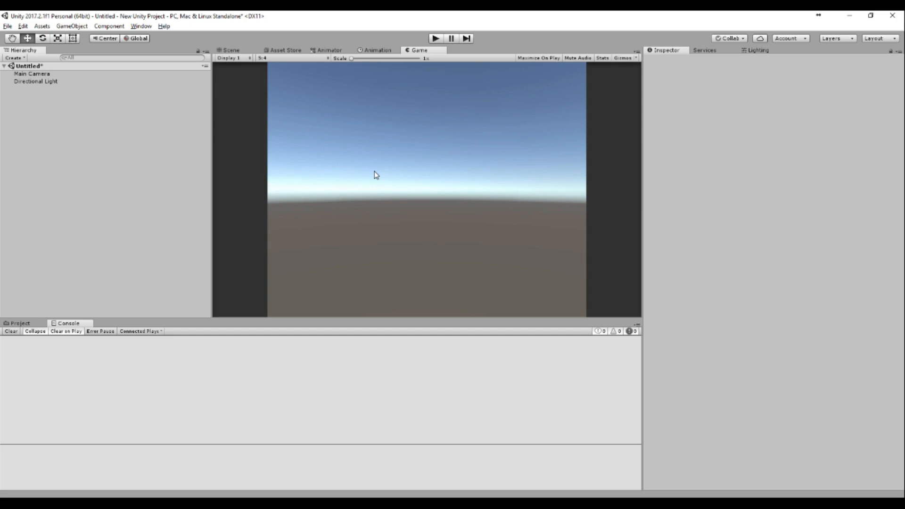
{"action": "mouse_move", "coordinate": [381, 183]}
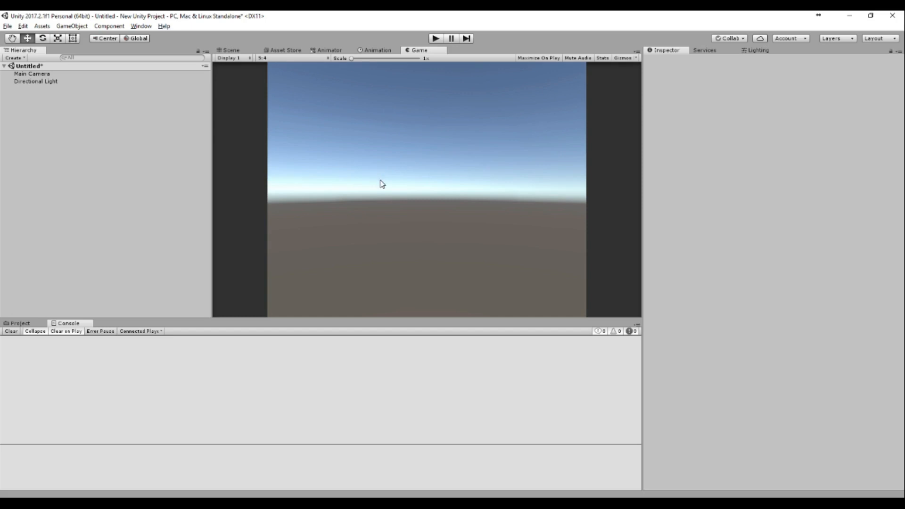
- Switch to the Scene view, then open and dismiss the Hierarchy's create menu
{"action": "left_click", "coordinate": [227, 50]}
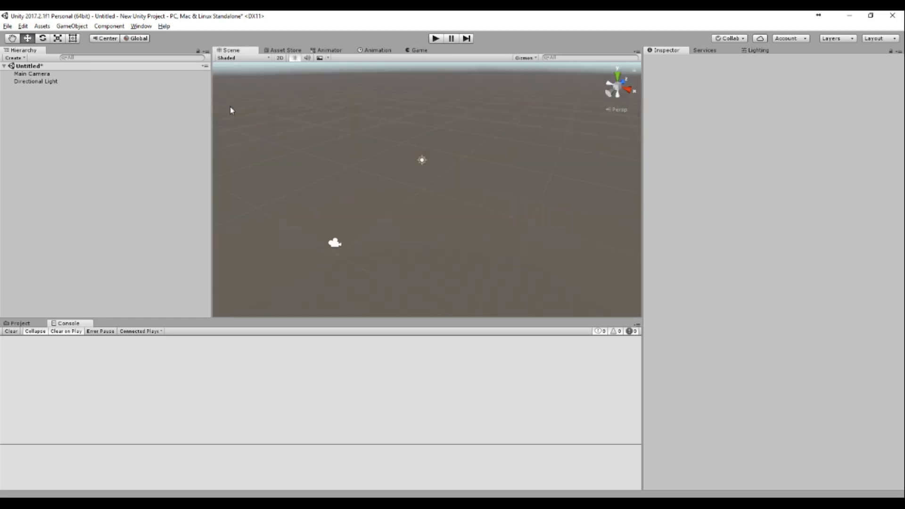
{"action": "right_click", "coordinate": [40, 114]}
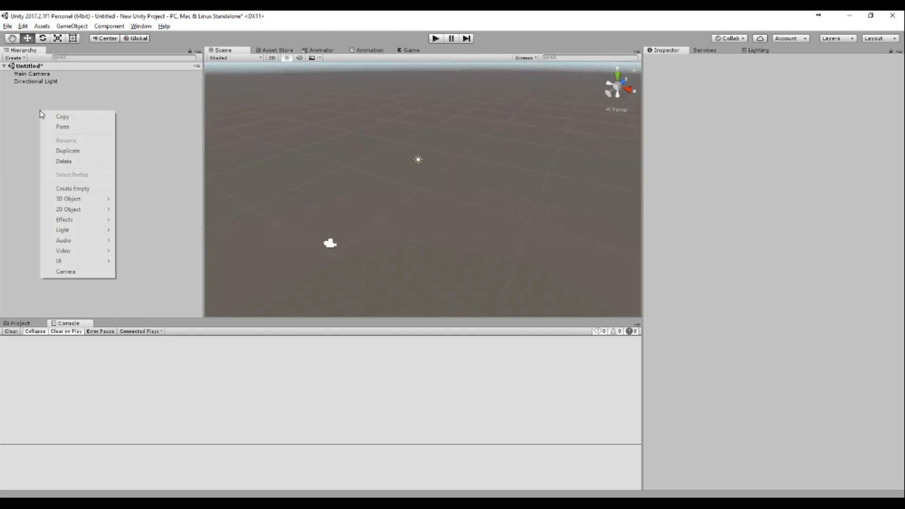
{"action": "mouse_move", "coordinate": [89, 189]}
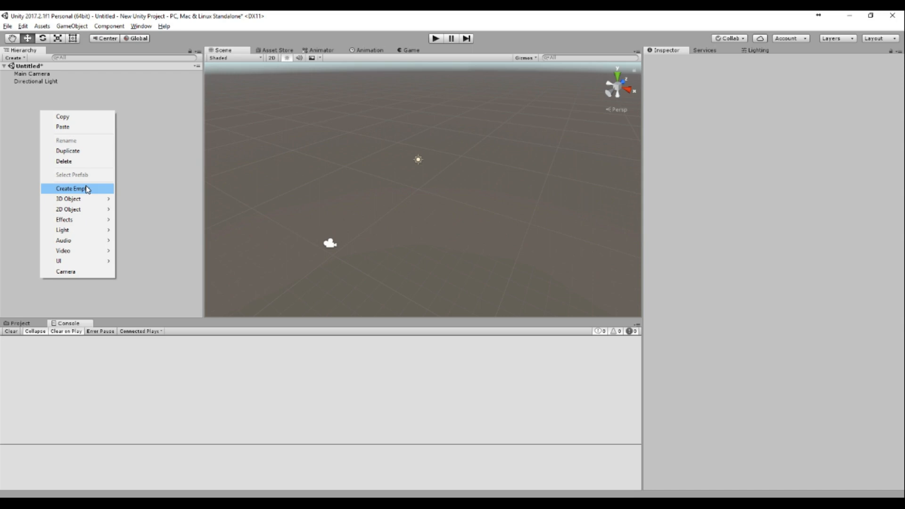
{"action": "mouse_move", "coordinate": [195, 199]}
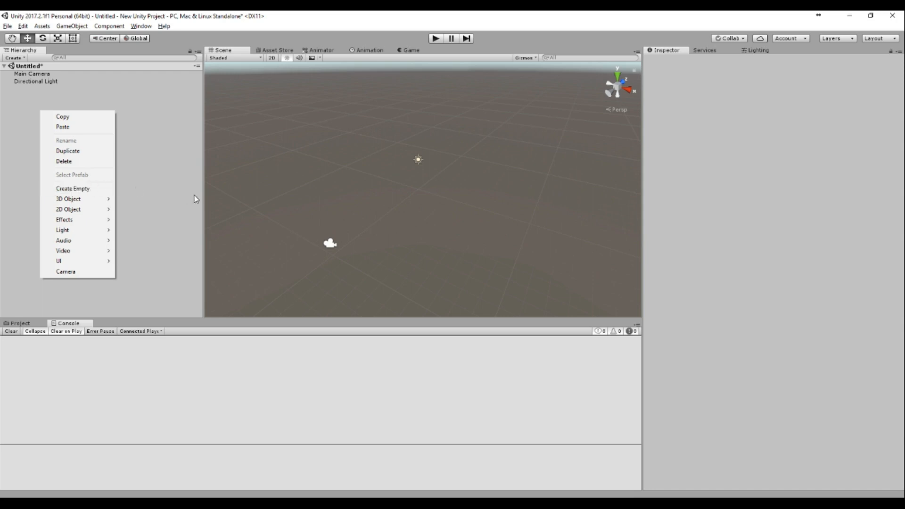
{"action": "mouse_move", "coordinate": [283, 12]}
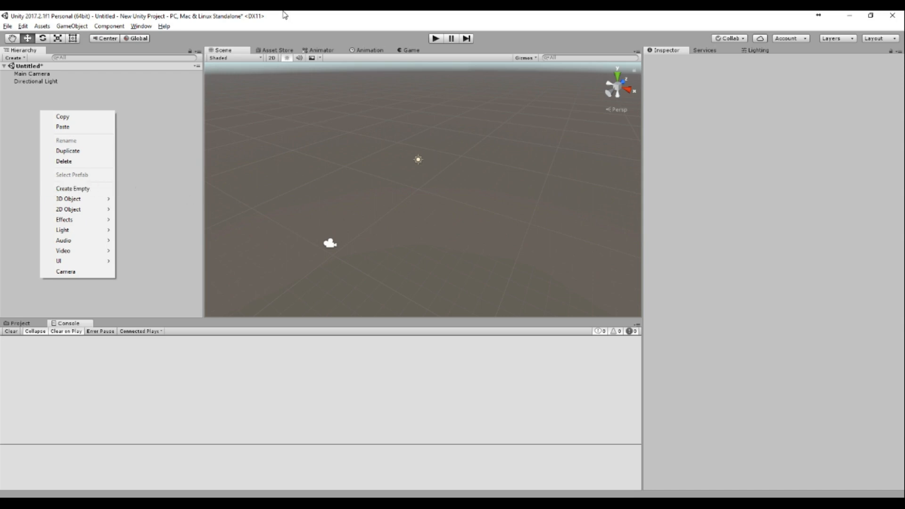
{"action": "left_click", "coordinate": [91, 150]}
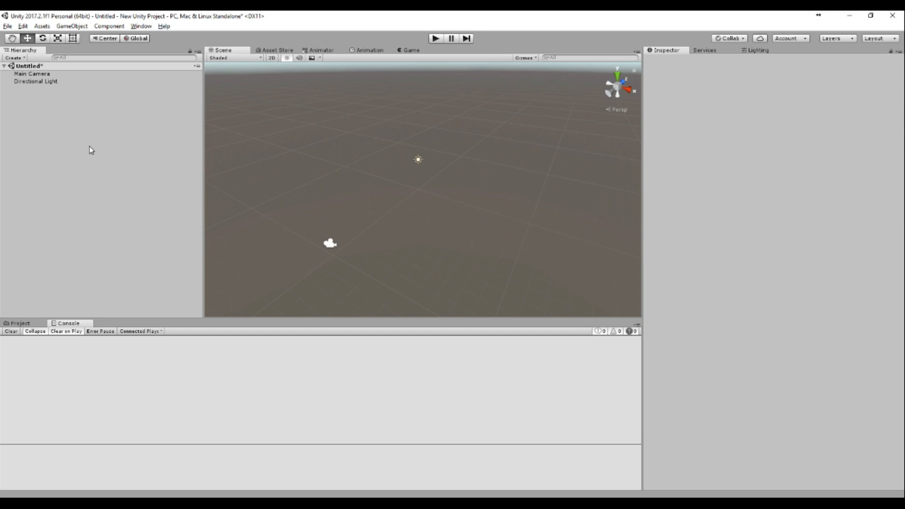
- Add a Cube via 3D Object > Cube and reset its position to (0, 0, 0)
{"action": "right_click", "coordinate": [90, 150]}
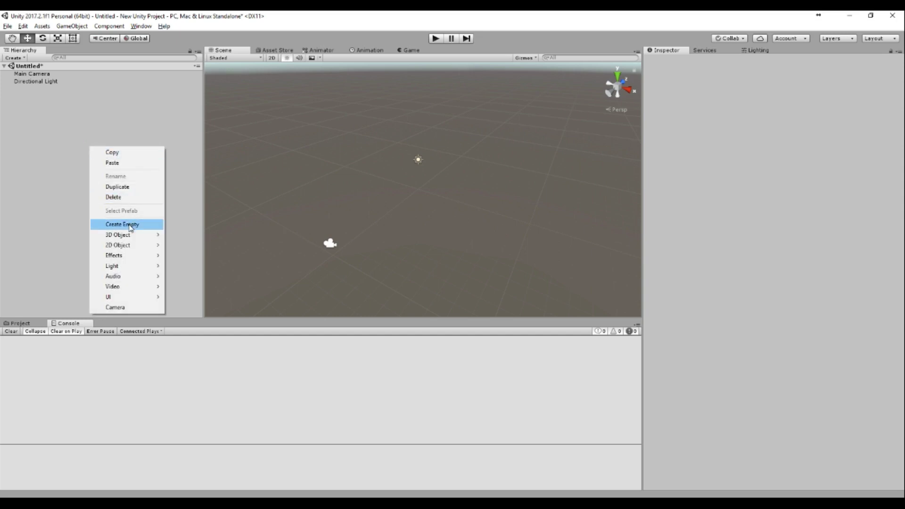
{"action": "mouse_move", "coordinate": [118, 235]}
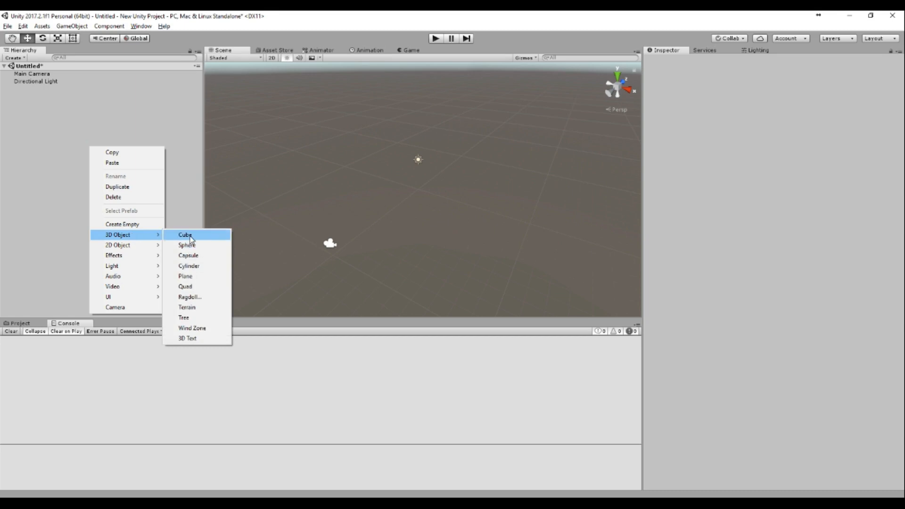
{"action": "left_click", "coordinate": [185, 235]}
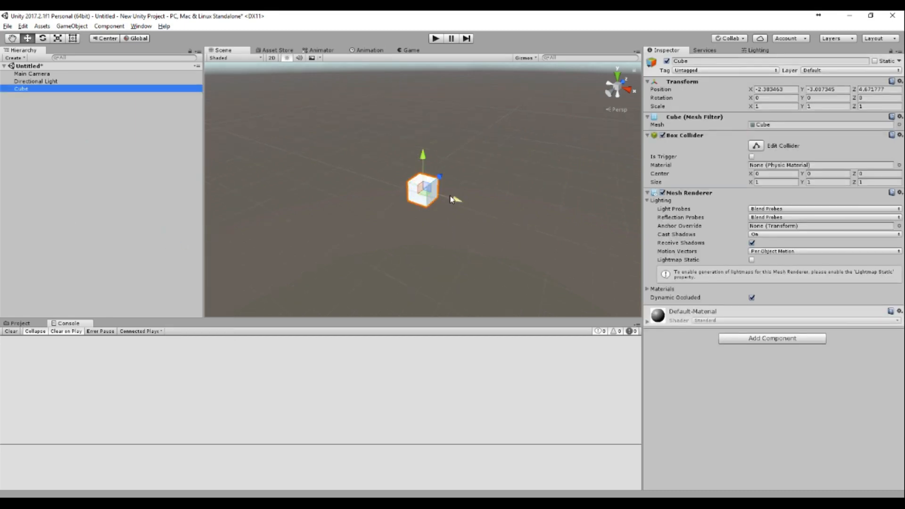
{"action": "left_click", "coordinate": [768, 90]}
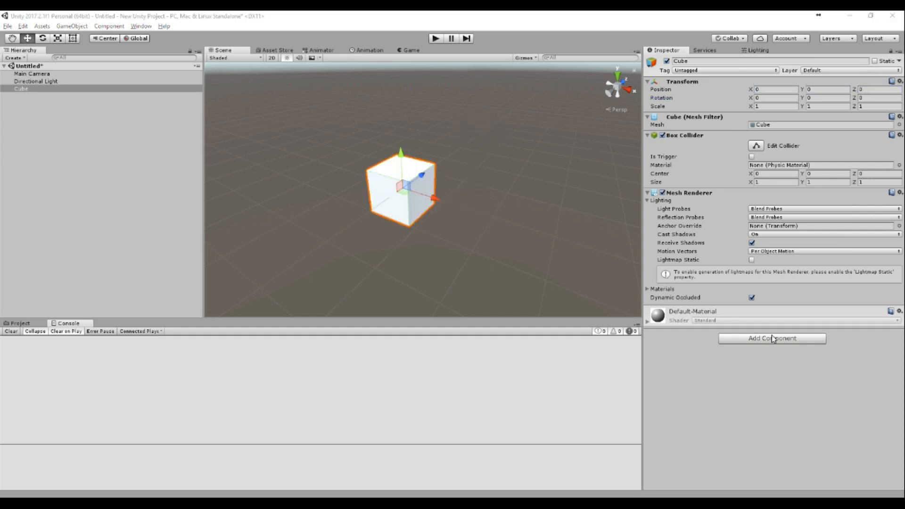
- Add a new C# script component named BoxJump to the cube and open it in Visual Studio
{"action": "left_click", "coordinate": [772, 339]}
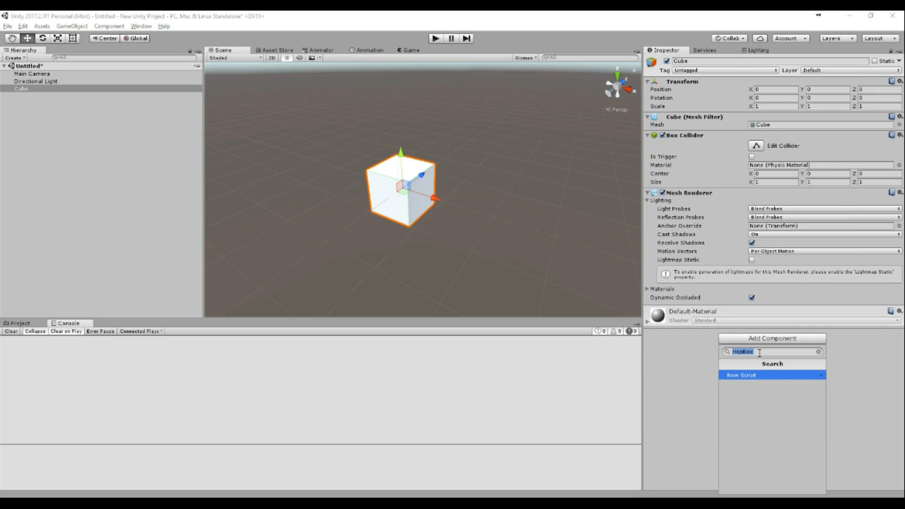
{"action": "type", "text": "Box"}
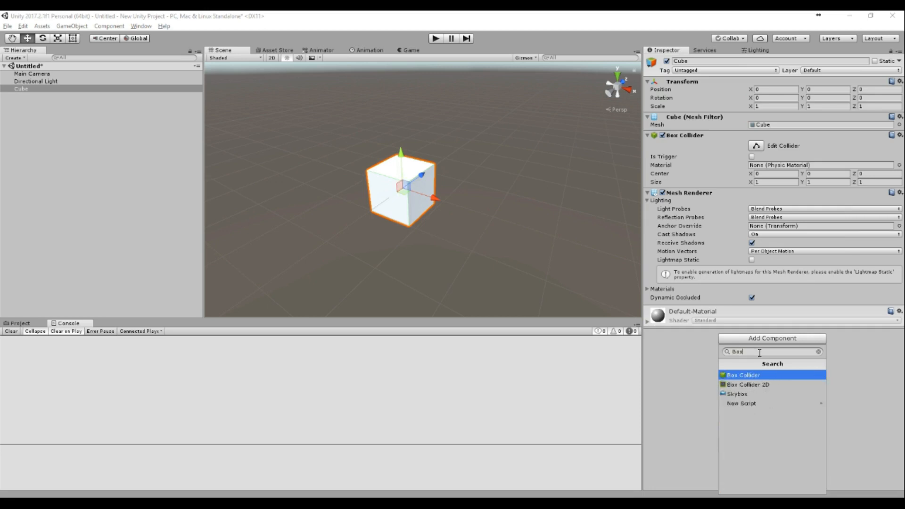
{"action": "left_click", "coordinate": [742, 404]}
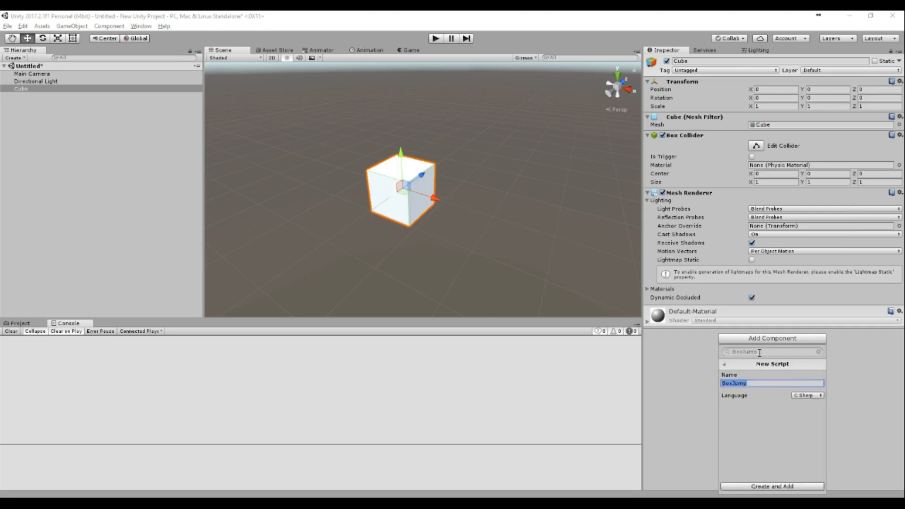
{"action": "mouse_move", "coordinate": [784, 467]}
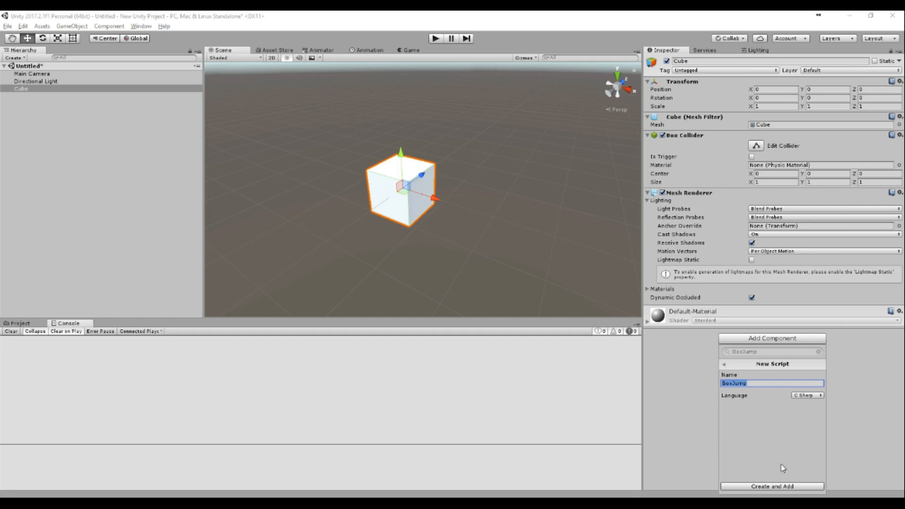
{"action": "left_click", "coordinate": [770, 486]}
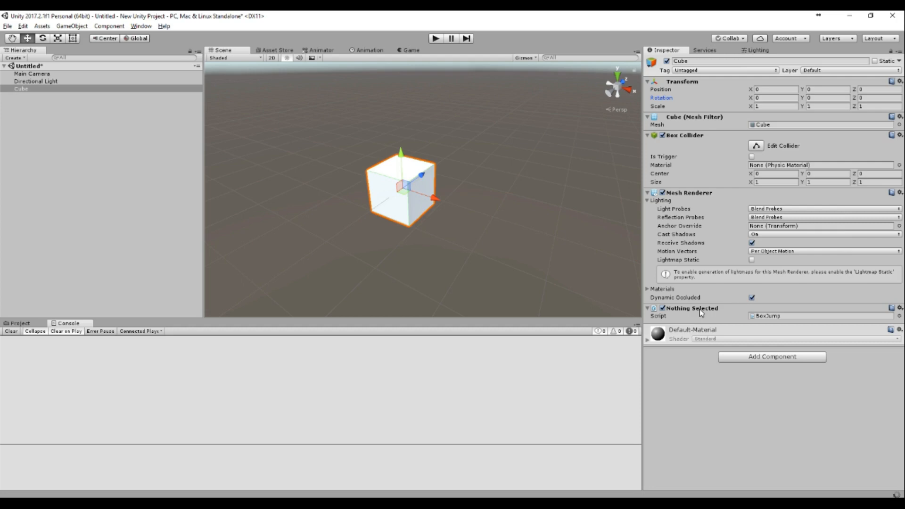
{"action": "right_click", "coordinate": [692, 308]}
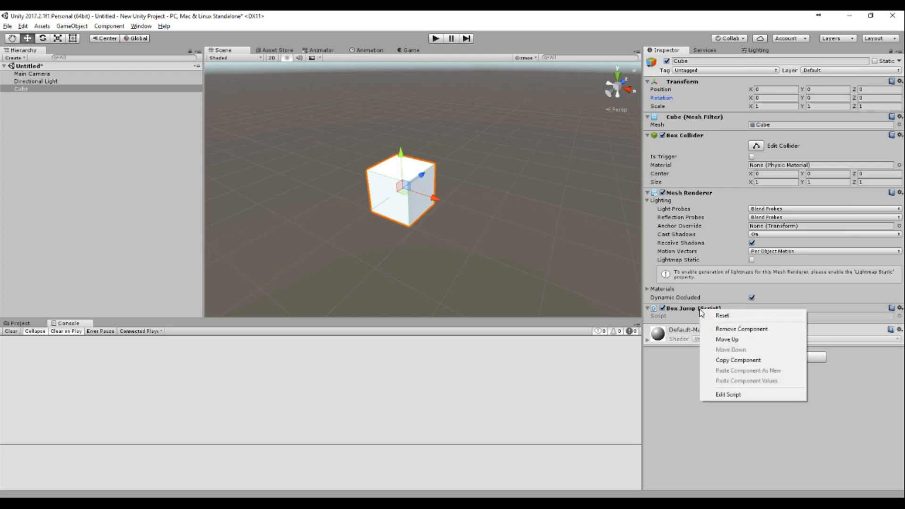
{"action": "left_click", "coordinate": [728, 394]}
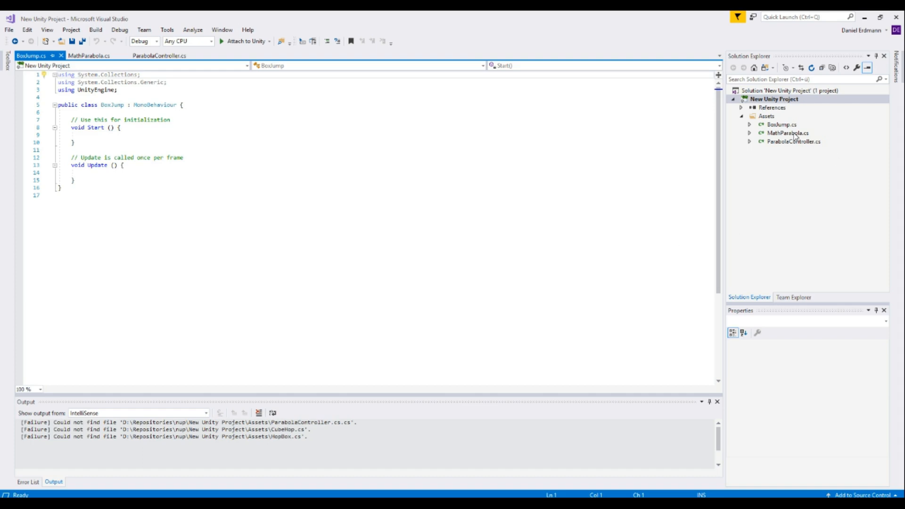
{"action": "mouse_move", "coordinate": [789, 124]}
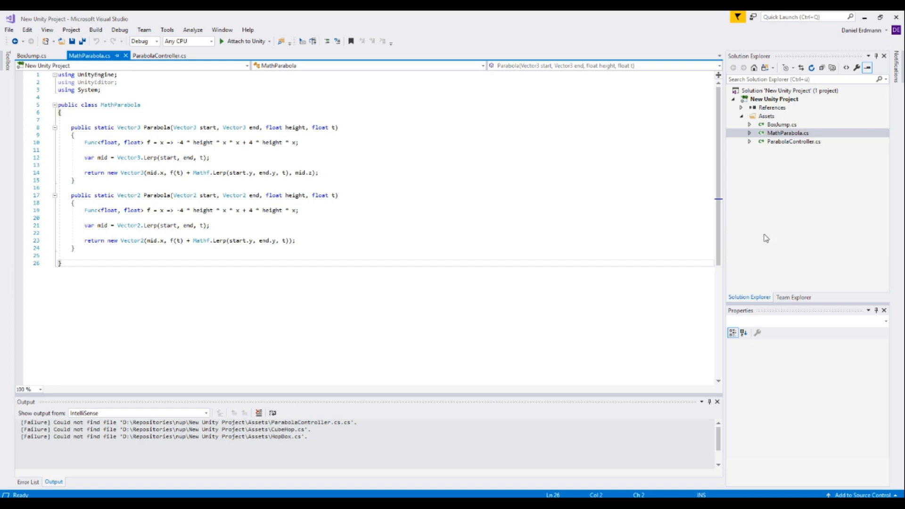
- Scroll through the ParabolaController script, then return to BoxJump.cs
{"action": "left_click", "coordinate": [160, 55]}
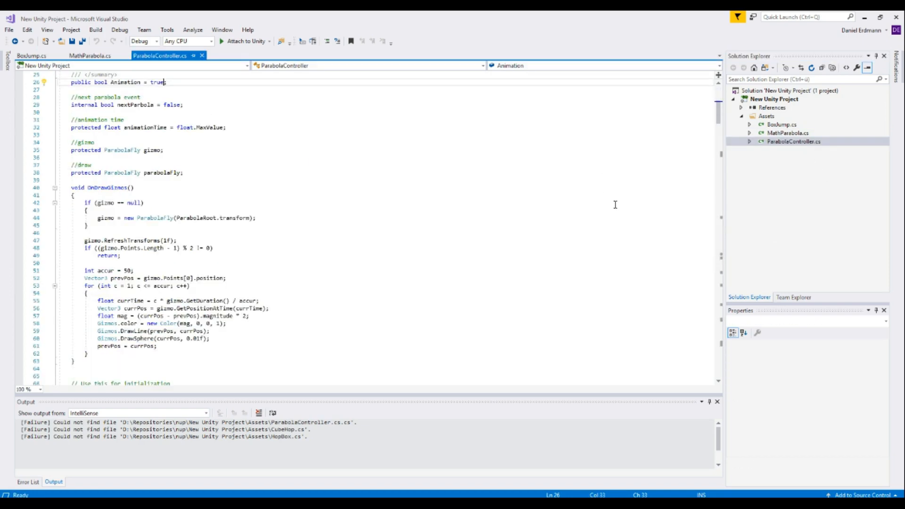
{"action": "scroll", "scroll_direction": "down", "scroll_amount": 3}
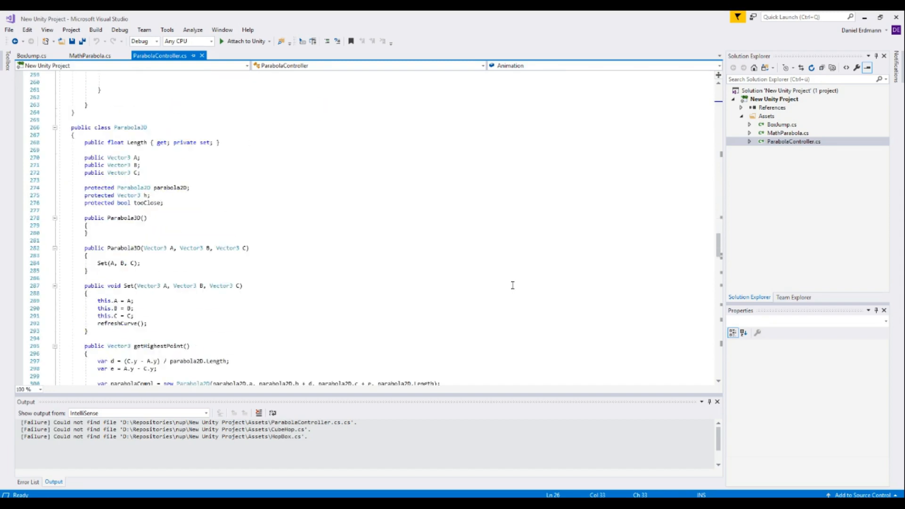
{"action": "mouse_move", "coordinate": [507, 287]}
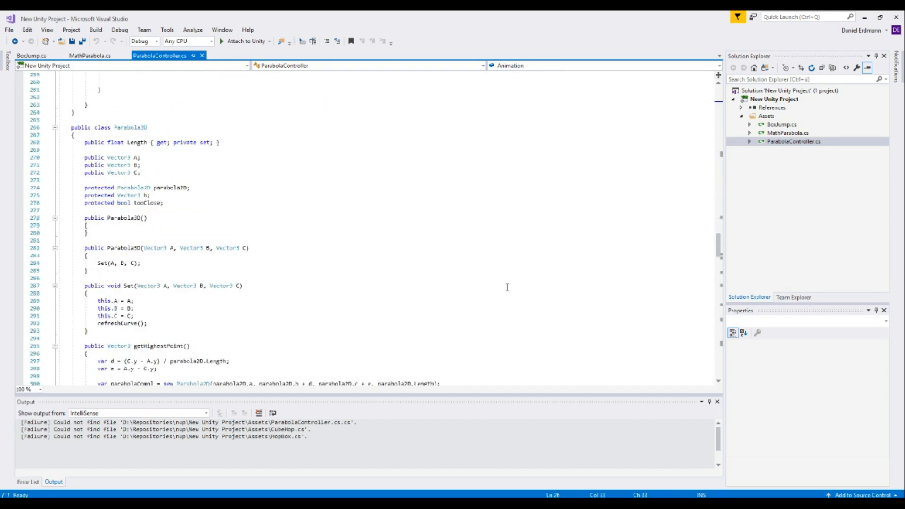
{"action": "left_click", "coordinate": [781, 124]}
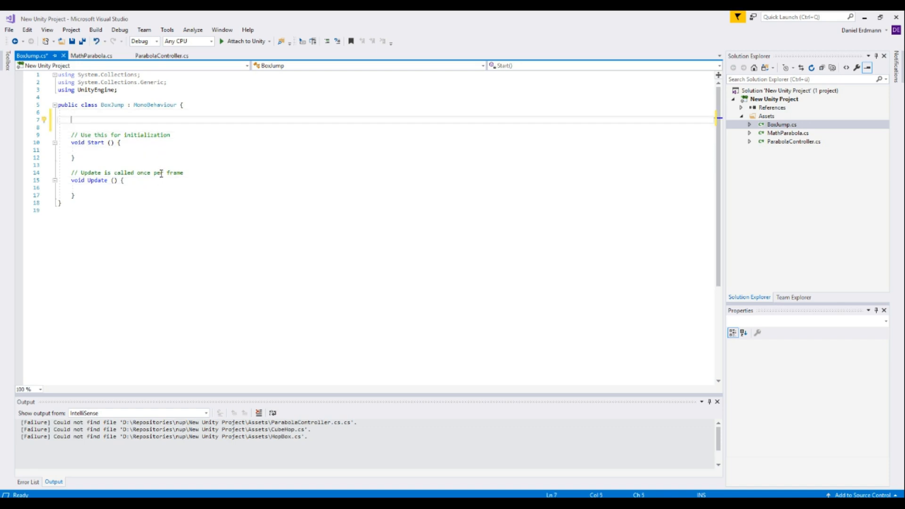
- Declare a protected float Animation field and add 'Animation += Time.deltaTime;' in Update
{"action": "type", "text": "pro"}
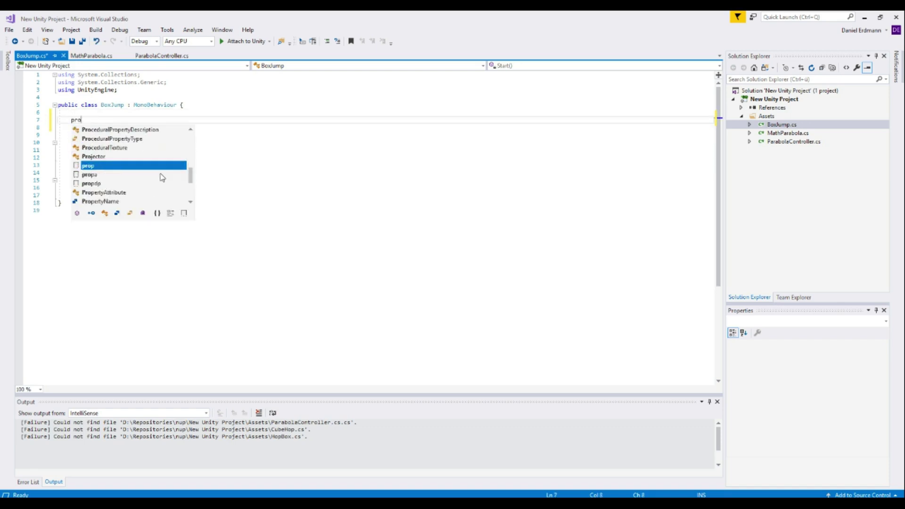
{"action": "type", "text": "protected float Animation"}
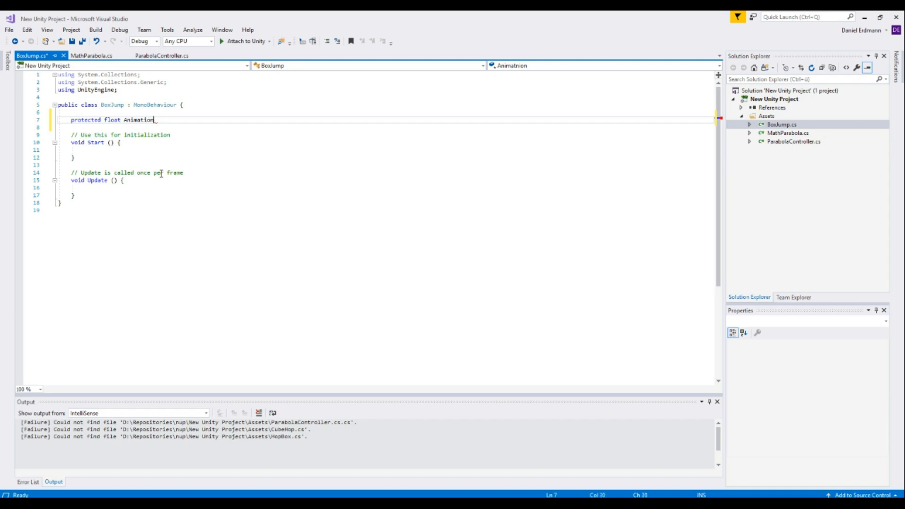
{"action": "key", "text": "Backspace"}
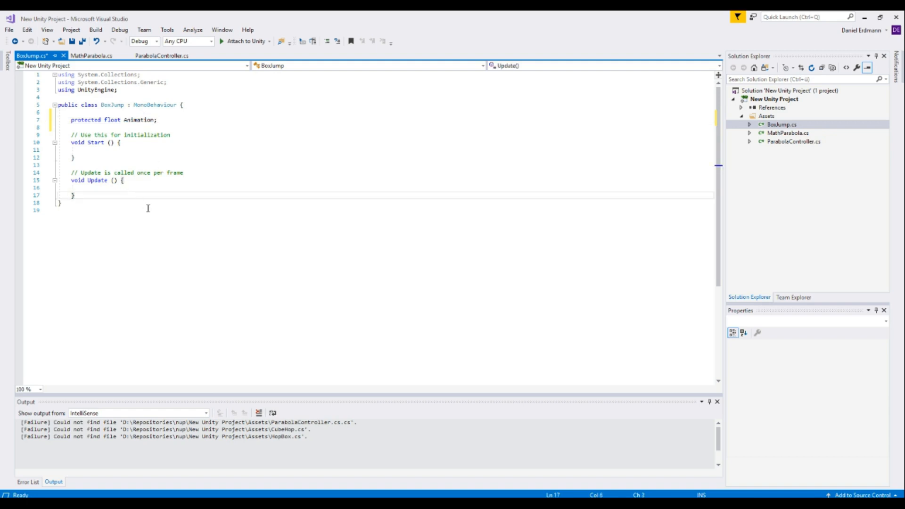
{"action": "type", "text": "Animation"}
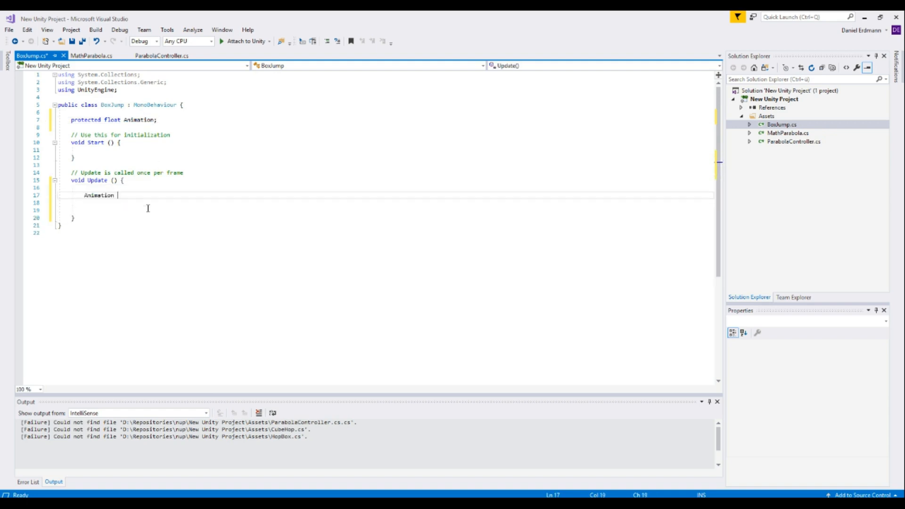
{"action": "type", "text": "+= f"}
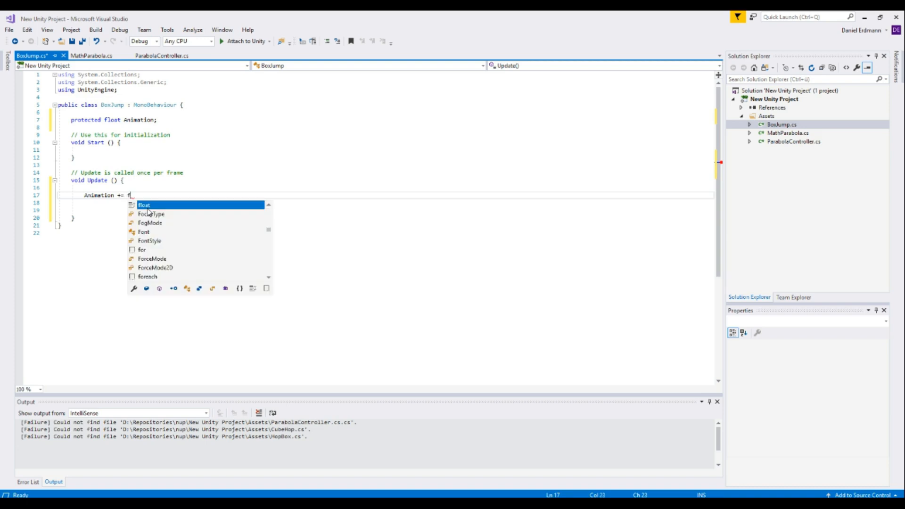
{"action": "type", "text": "Time.deltaTime;"}
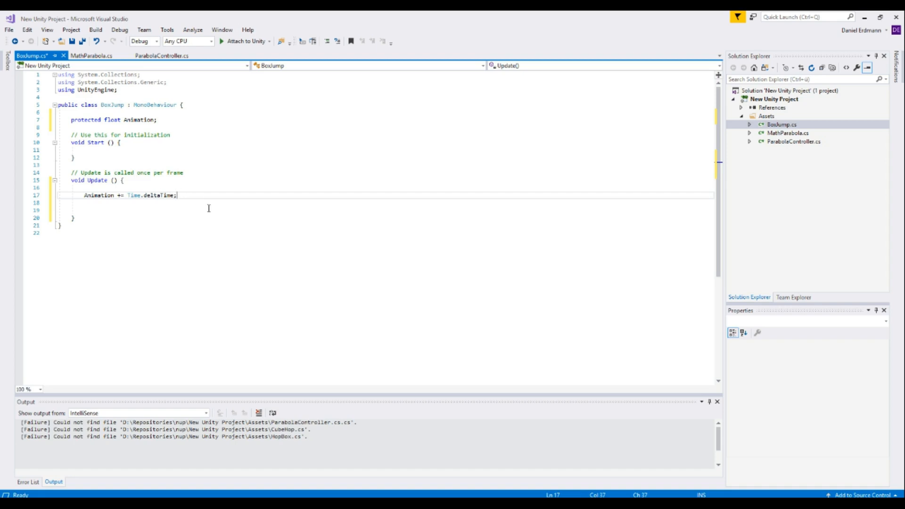
{"action": "mouse_move", "coordinate": [242, 195]}
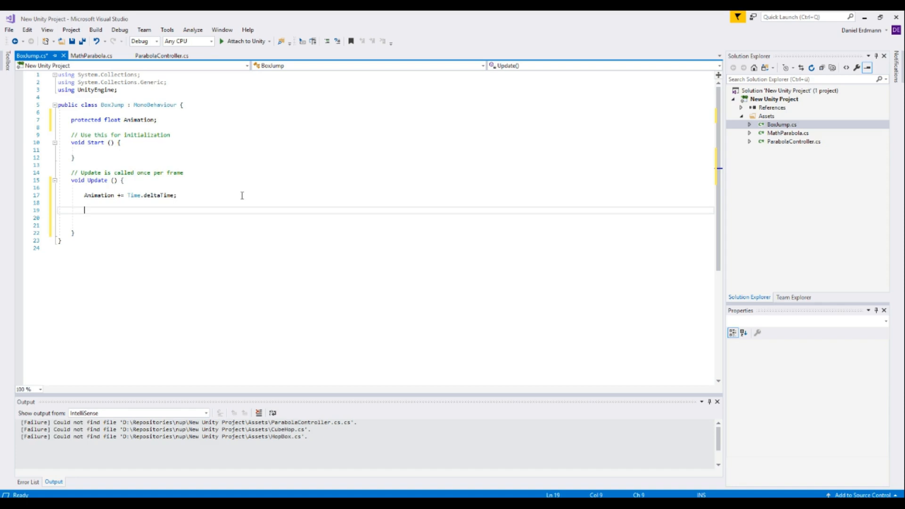
- Add 'Animation = Animation % 5f;' to wrap the value every 5 seconds
{"action": "type", "text": "Animation"}
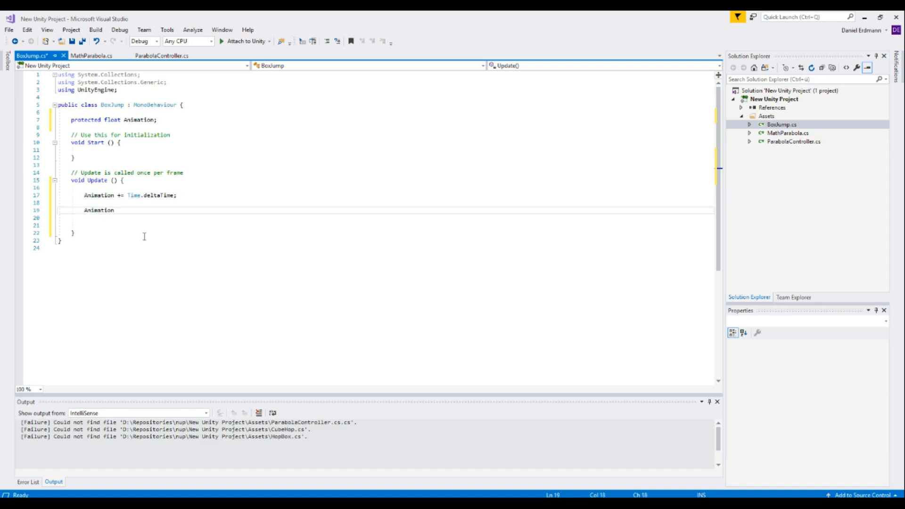
{"action": "type", "text": "= Animation"}
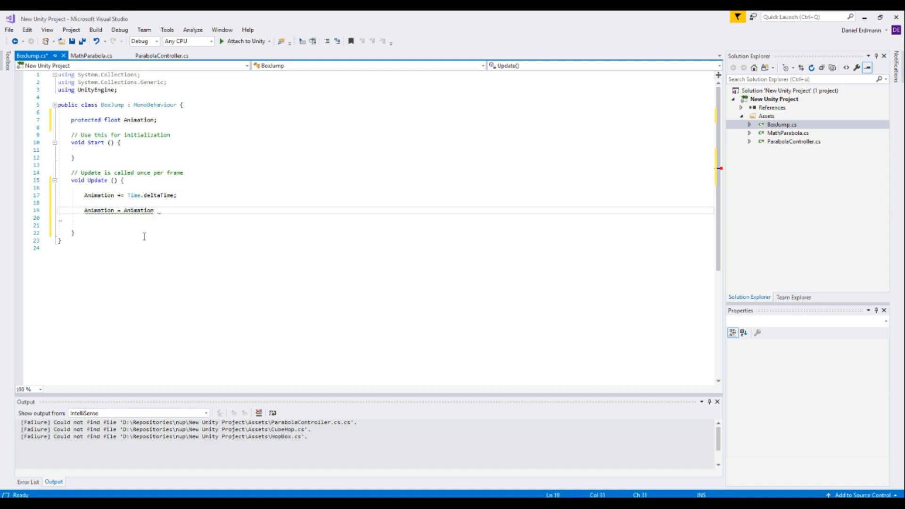
{"action": "type", "text": "%"}
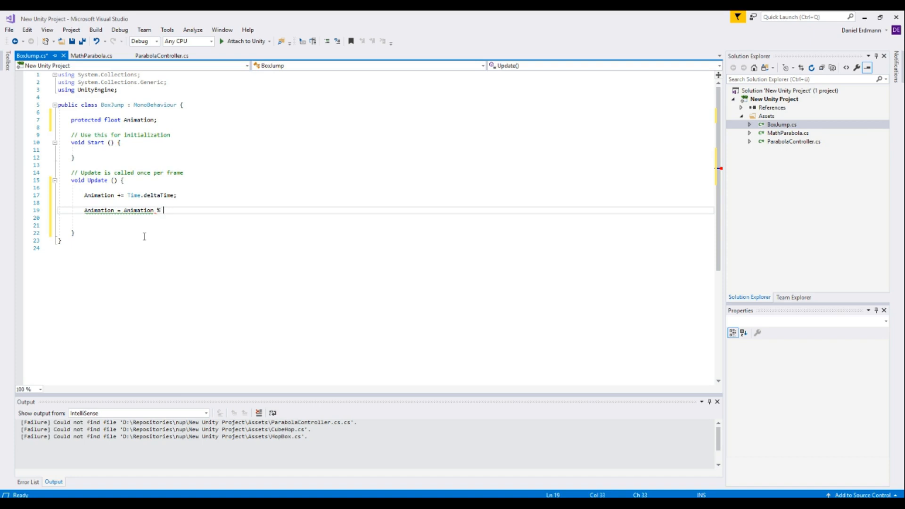
{"action": "type", "text": "5;"}
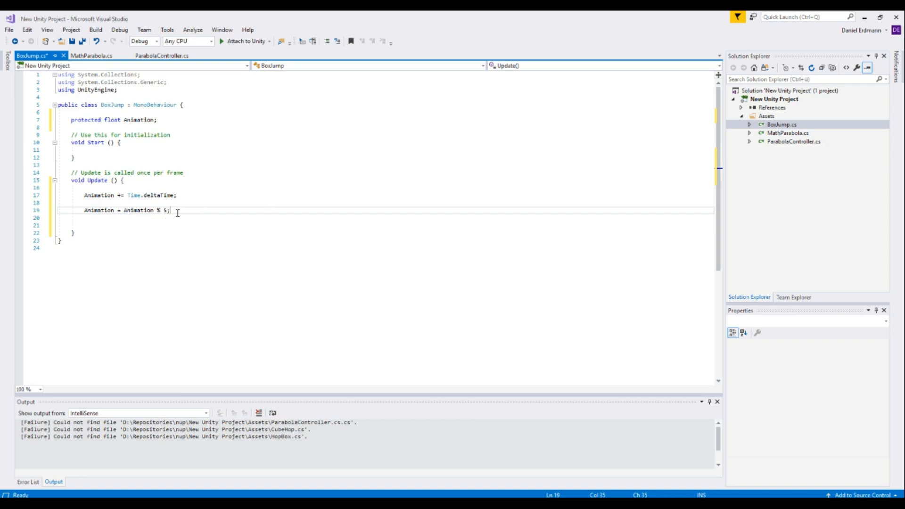
{"action": "type", "text": "f"}
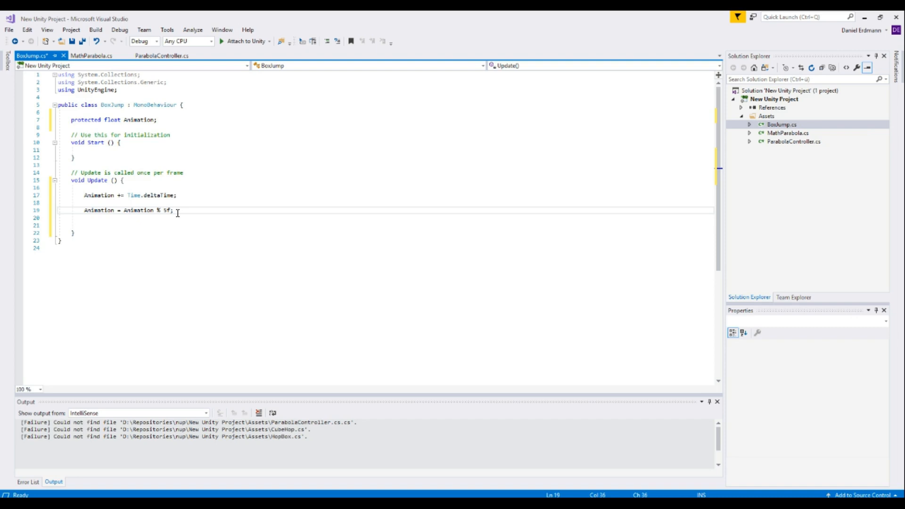
- Begin 'transform.position = MathParabola.Parabola(Vector3.zero, Vector3.forward * 10f,' on a new line
{"action": "key", "text": "Enter"}
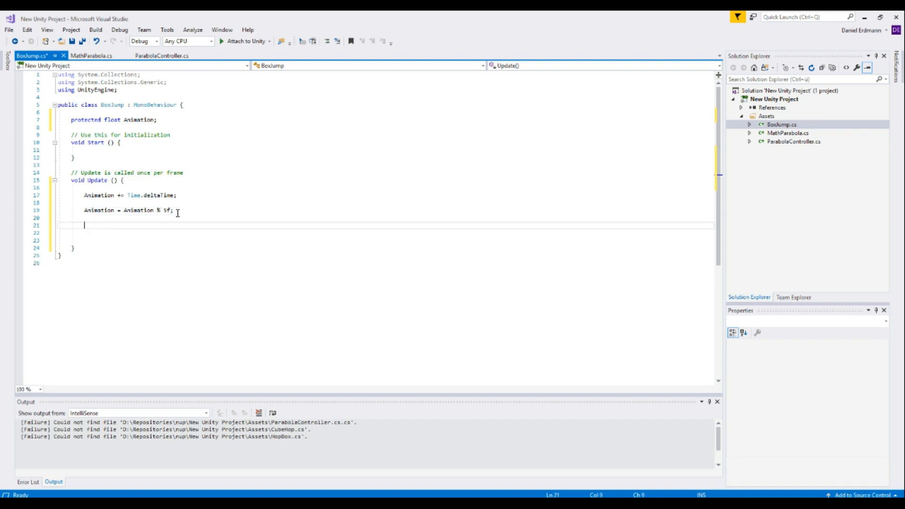
{"action": "type", "text": "transform ="}
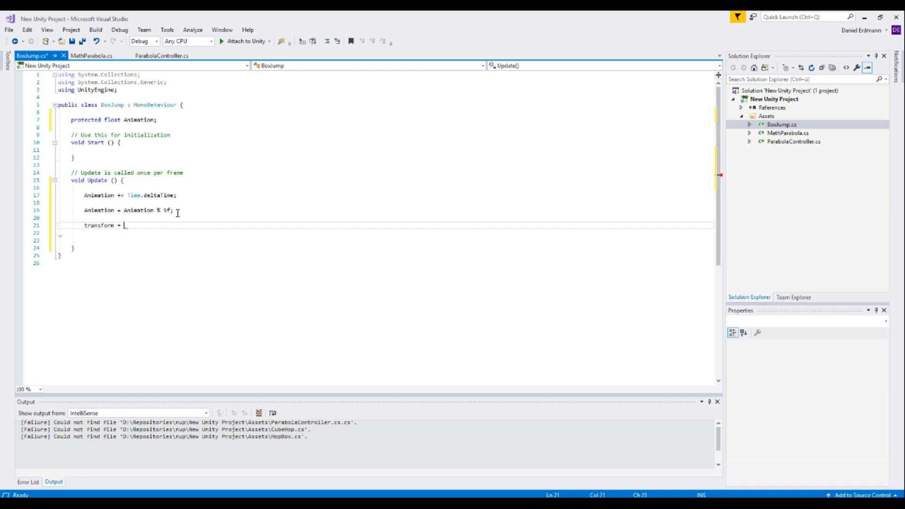
{"action": "type", "text": "Mathpa"}
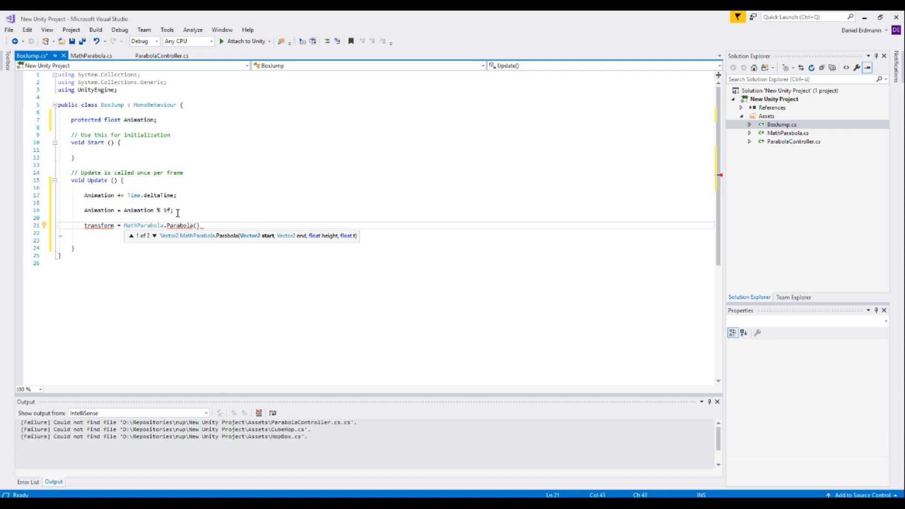
{"action": "type", "text": "Vector3.zero,"}
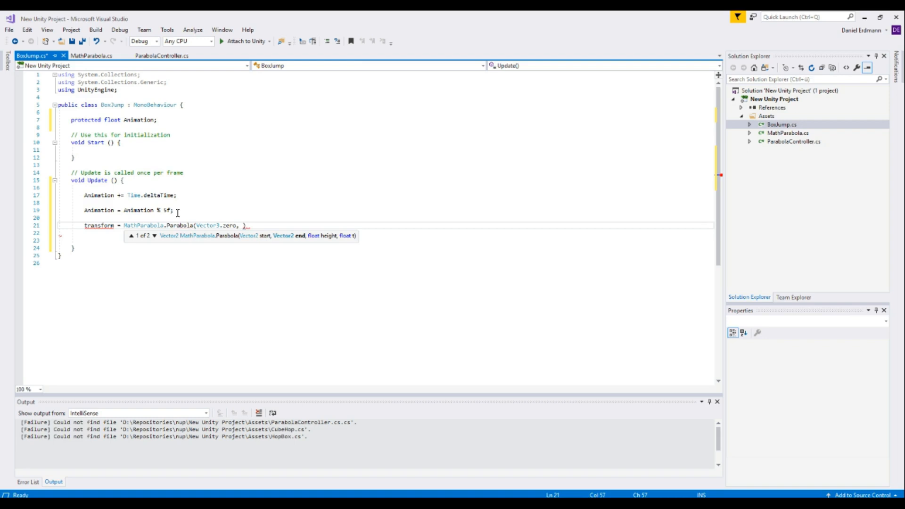
{"action": "type", "text": "Vector3."}
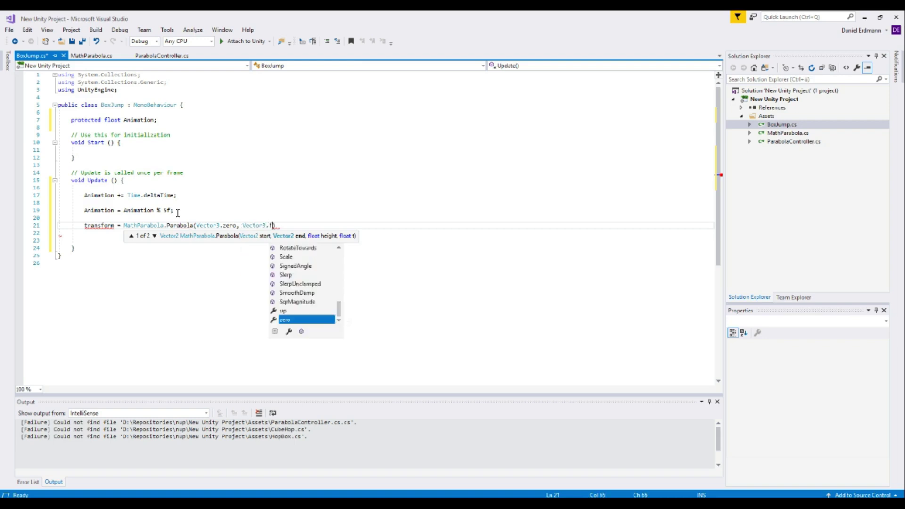
{"action": "type", "text": "orward"}
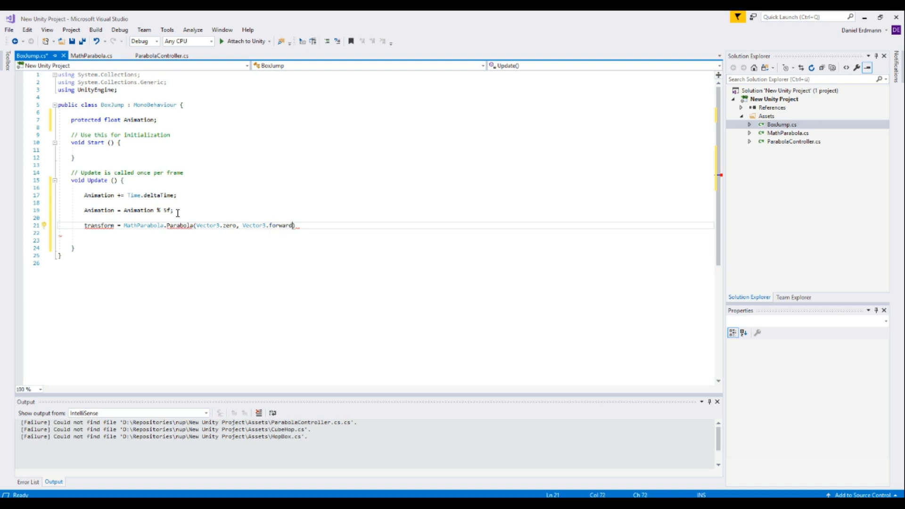
{"action": "mouse_move", "coordinate": [276, 226]}
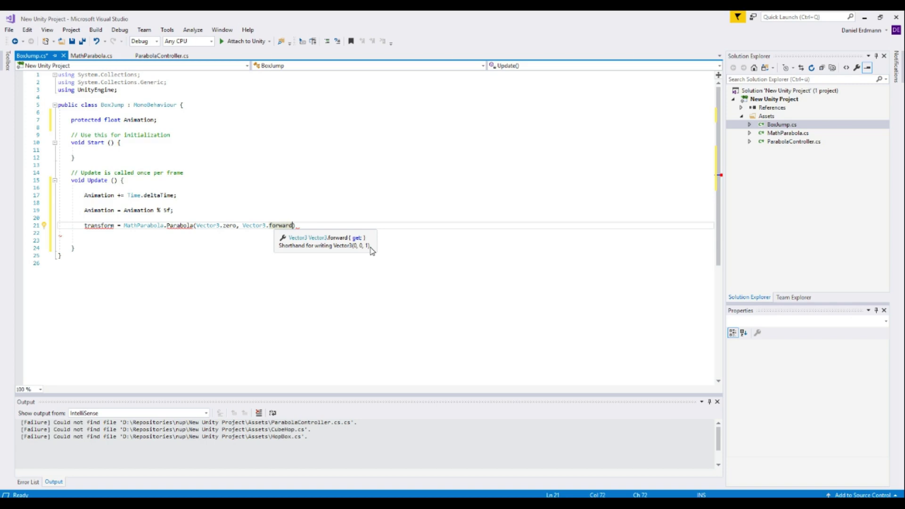
{"action": "mouse_move", "coordinate": [370, 248]}
{"action": "type", "text": " * 10"}
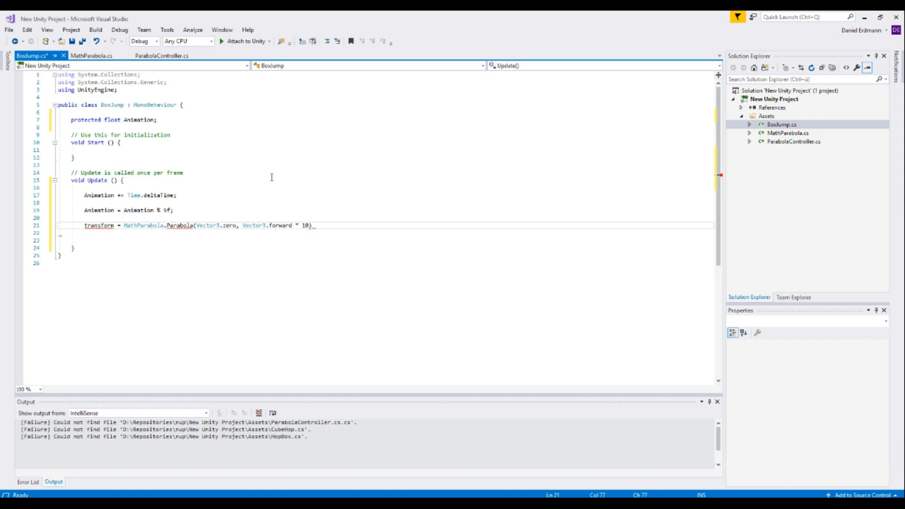
{"action": "mouse_move", "coordinate": [282, 225]}
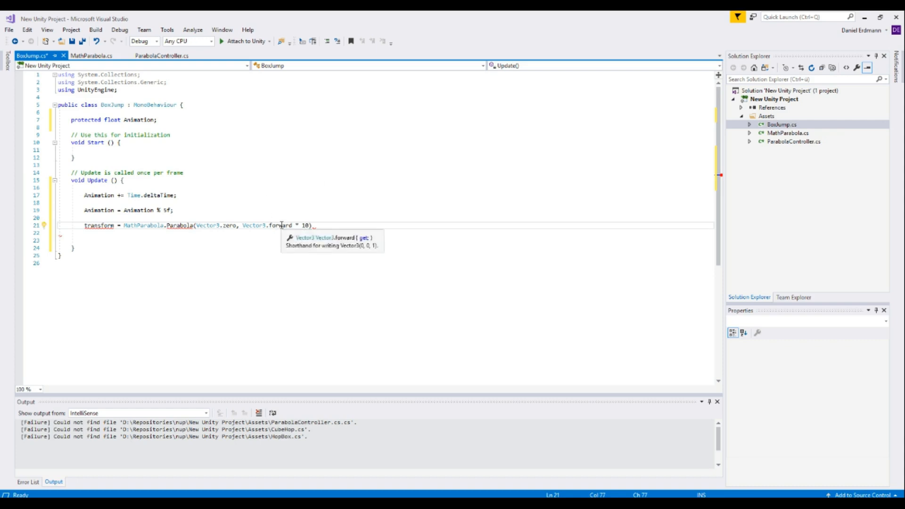
{"action": "mouse_move", "coordinate": [336, 236]}
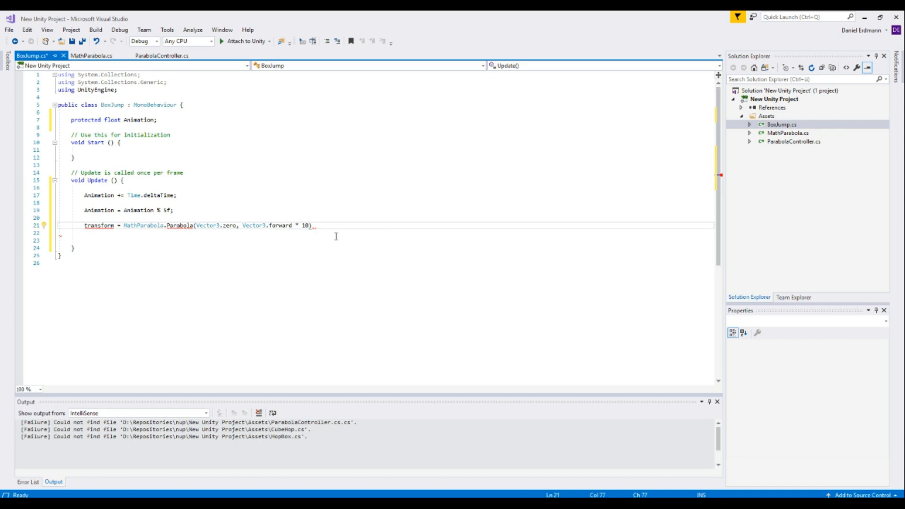
{"action": "type", "text": "f,"}
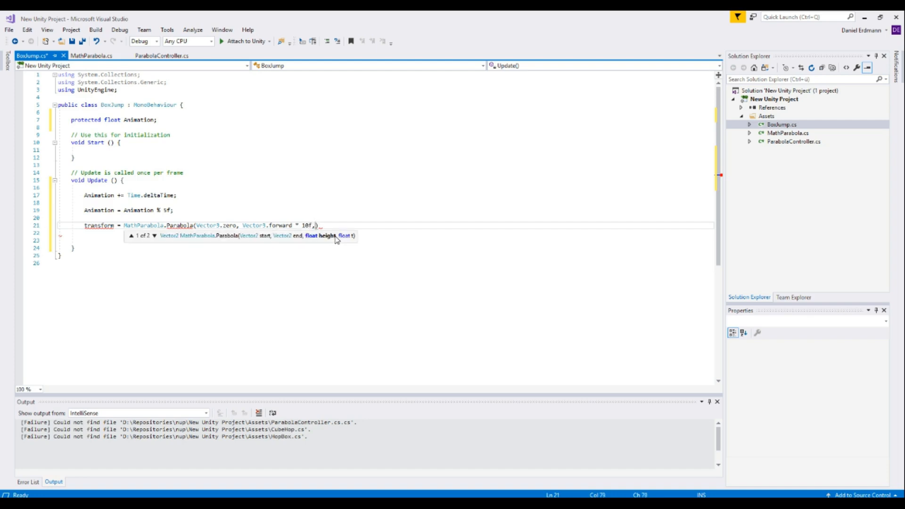
- Finish the call with height 5f and 'Animation / 5f', then save BoxJump
{"action": "type", "text": "\" \""}
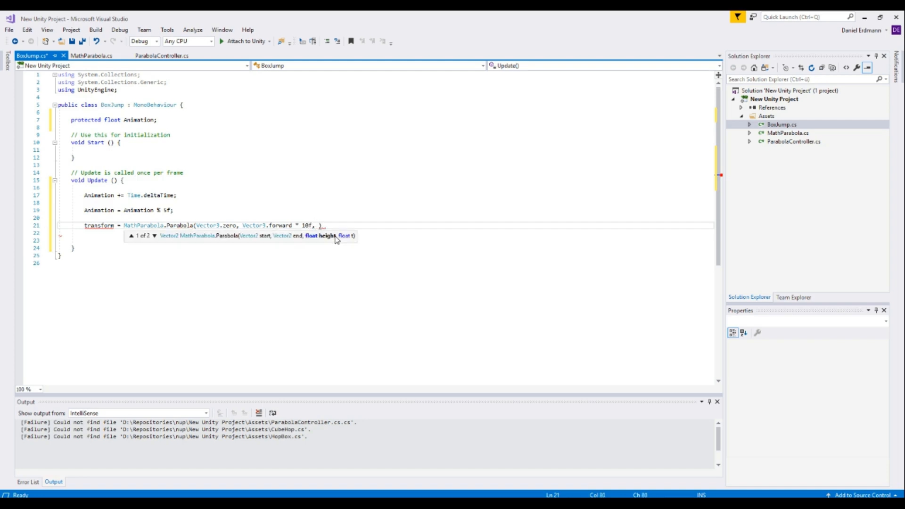
{"action": "type", "text": "5f,"}
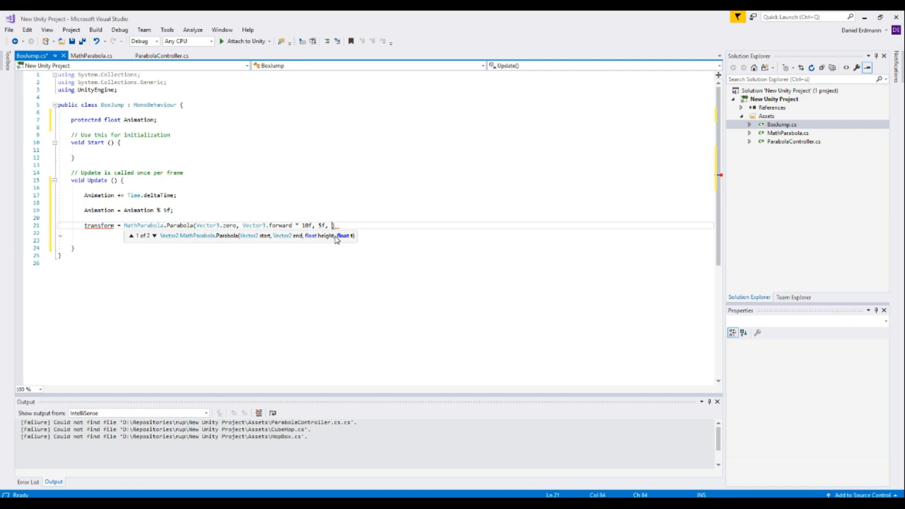
{"action": "type", "text": "Animation"}
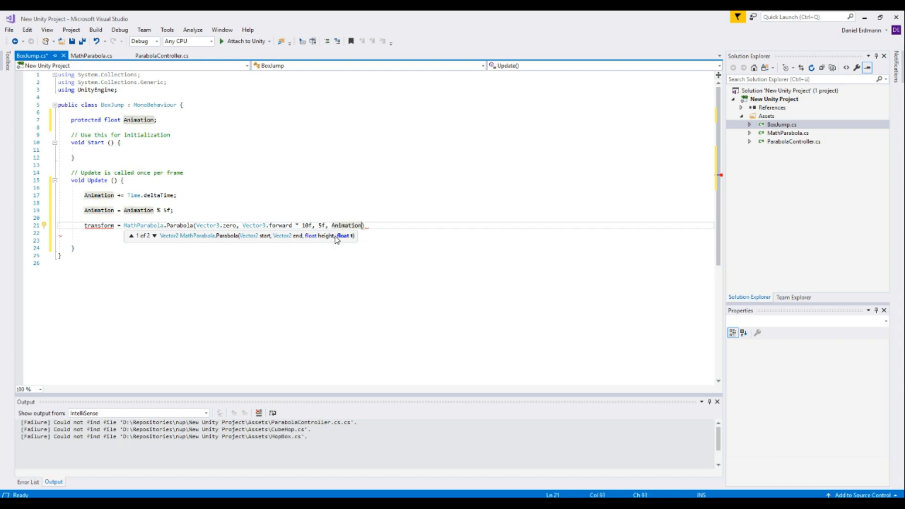
{"action": "type", "text": "/"}
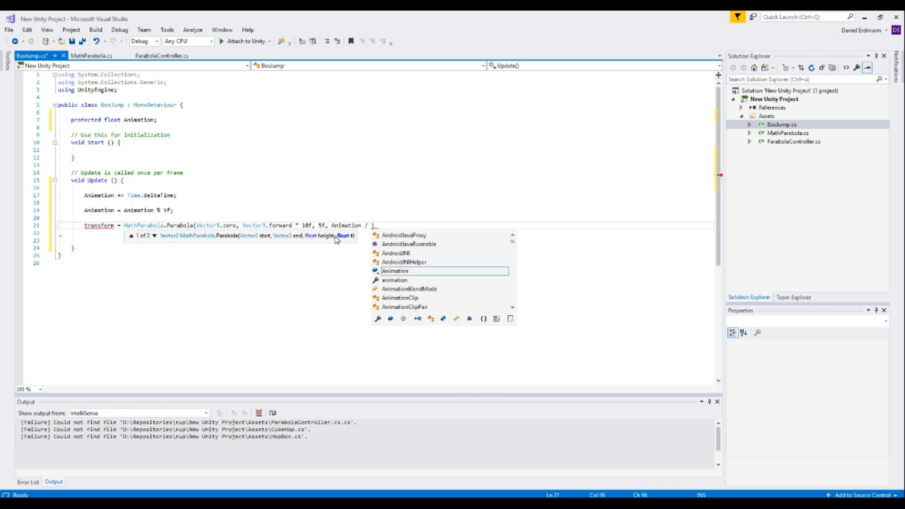
{"action": "type", "text": "5f)"}
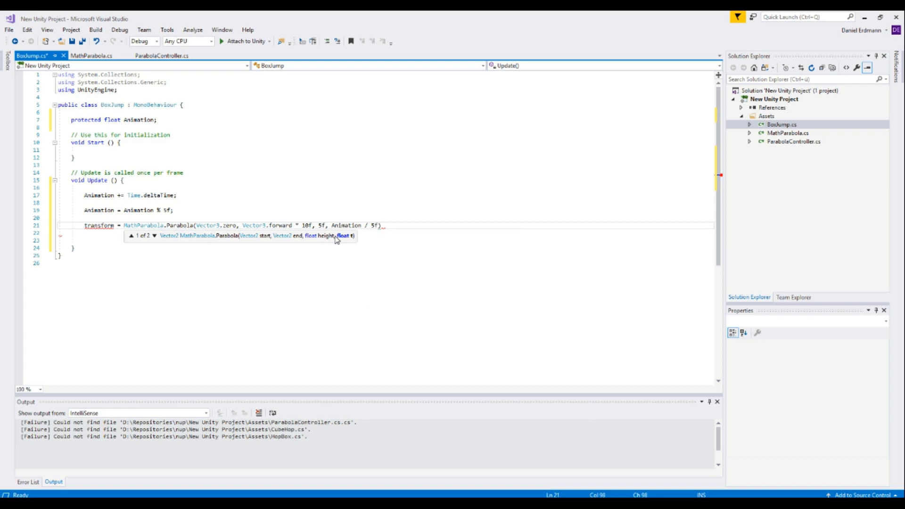
{"action": "type", "text": ";"}
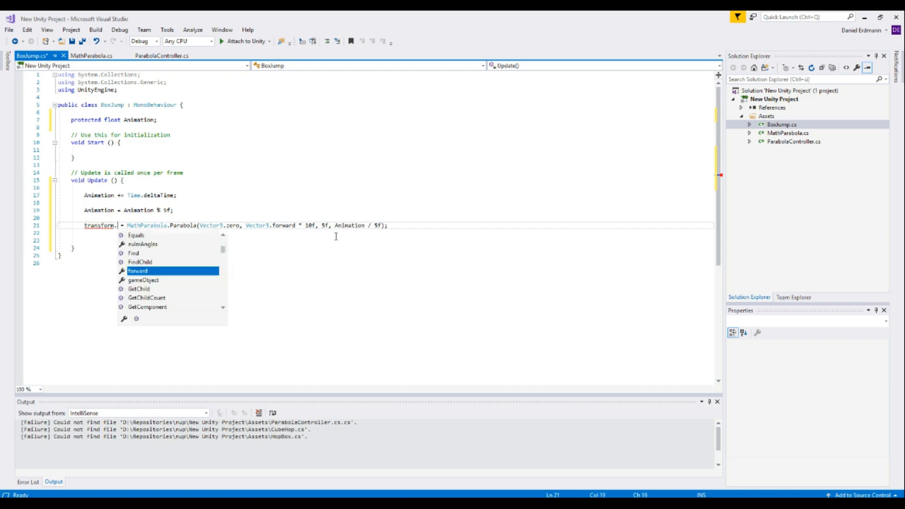
{"action": "type", "text": "position"}
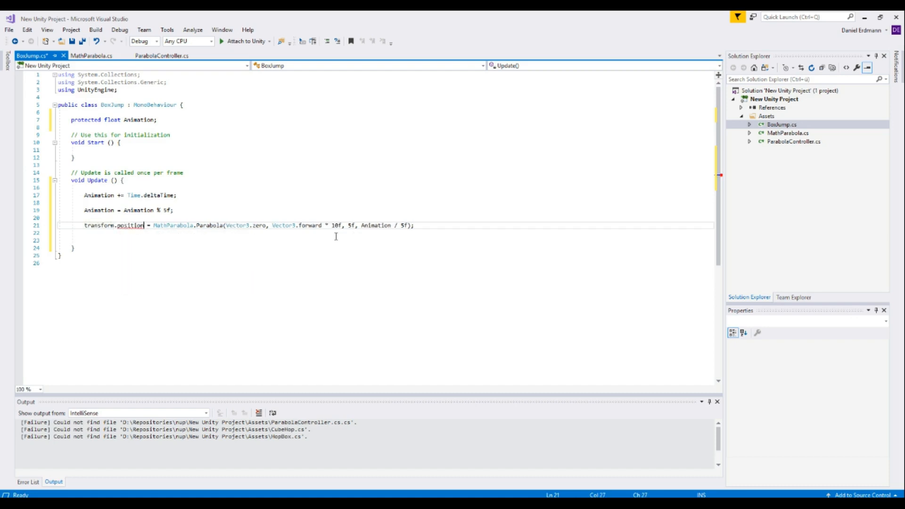
{"action": "key", "text": "Ctrl+S"}
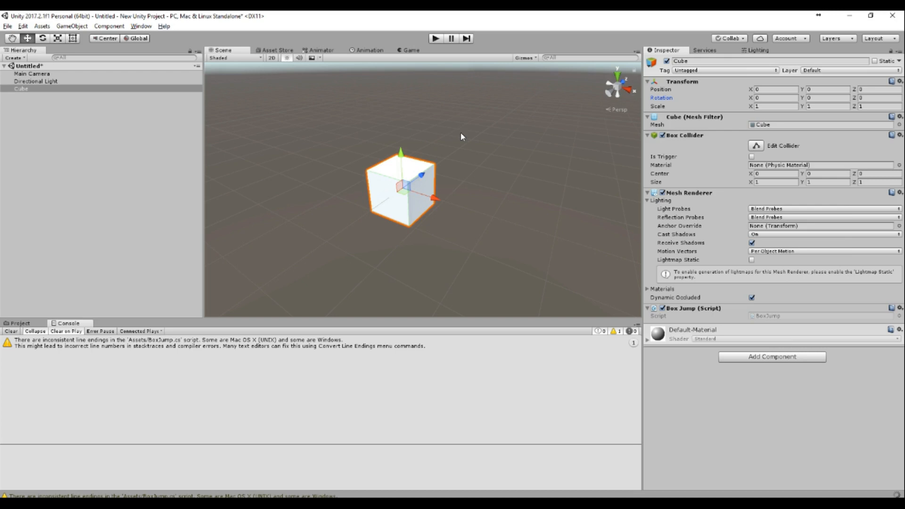
{"action": "left_click", "coordinate": [436, 38]}
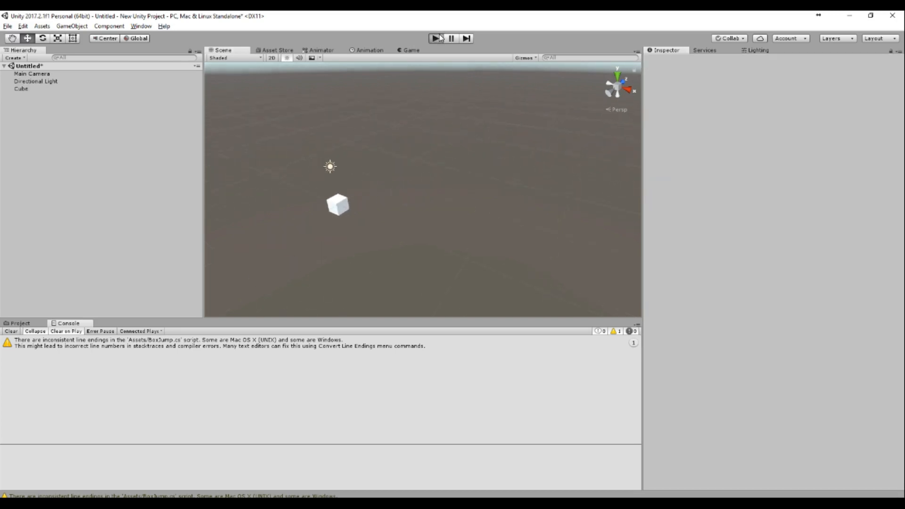
{"action": "left_click", "coordinate": [436, 38]}
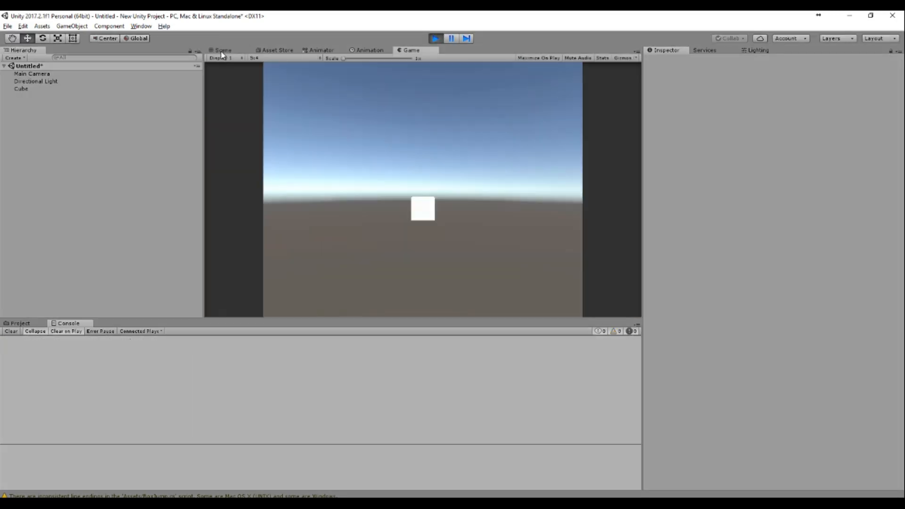
{"action": "left_click", "coordinate": [220, 49]}
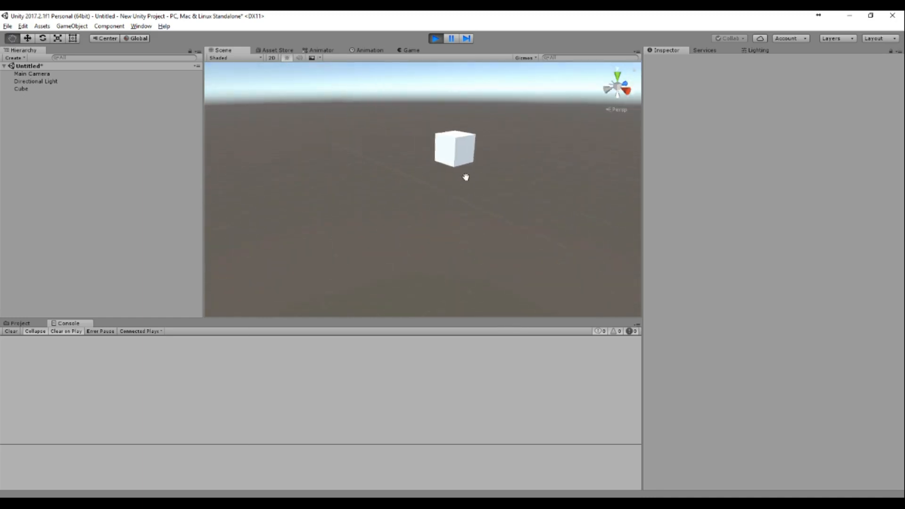
{"action": "left_click_drag", "start_coordinate": [466, 177], "coordinate": [416, 201]}
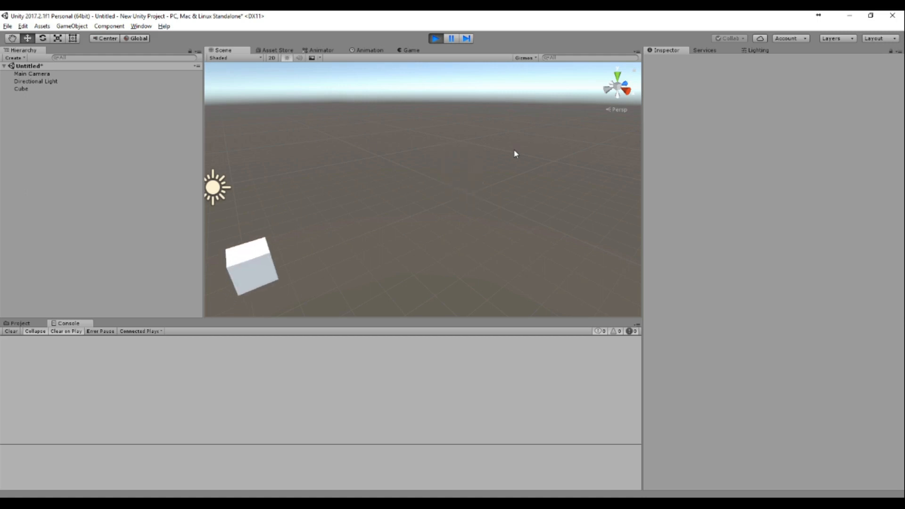
{"action": "left_click", "coordinate": [437, 38]}
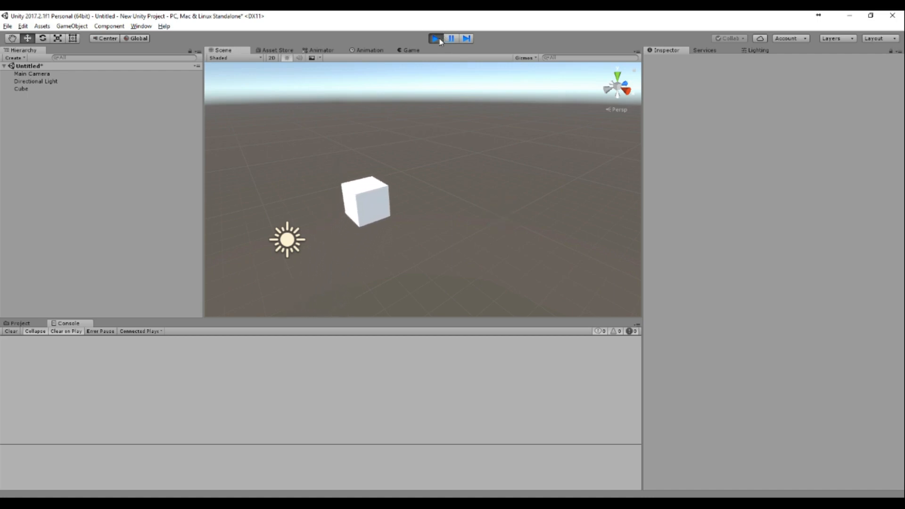
{"action": "left_click", "coordinate": [20, 89]}
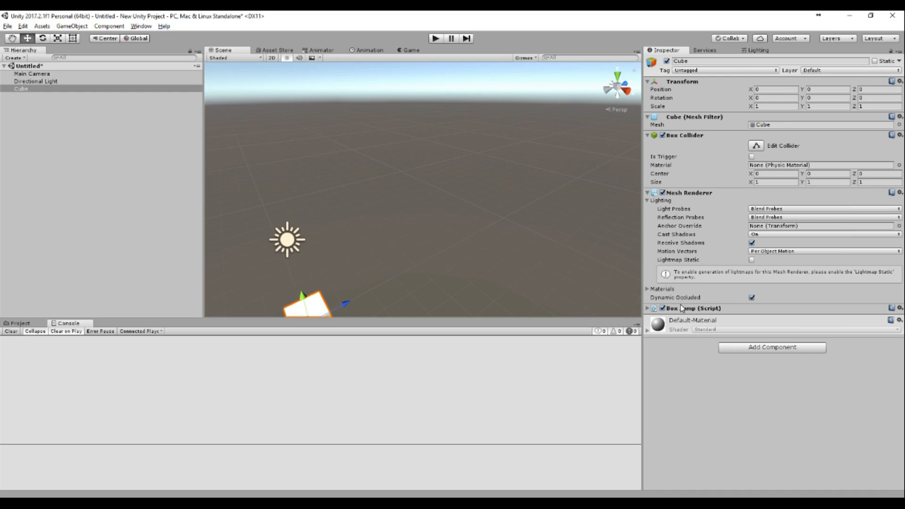
- Search components for 'par' and add Parabola Controller to the cube
{"action": "left_click", "coordinate": [773, 347]}
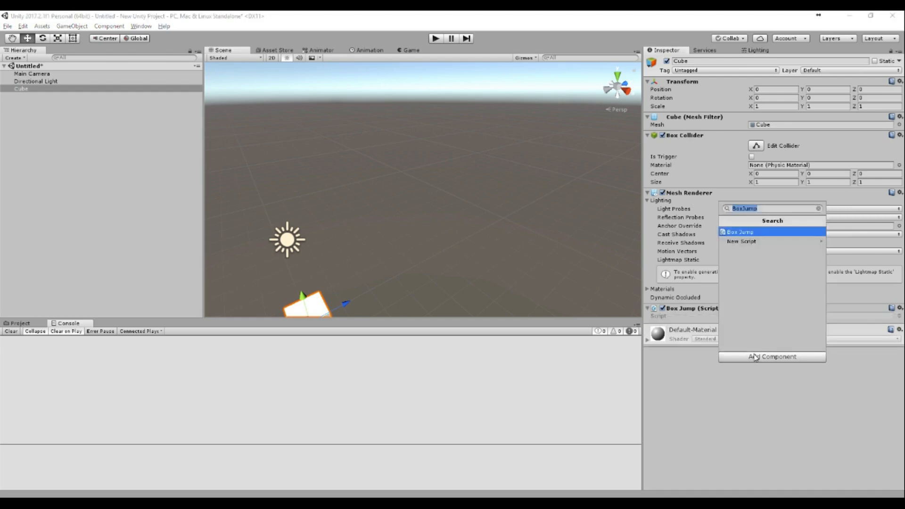
{"action": "type", "text": "par"}
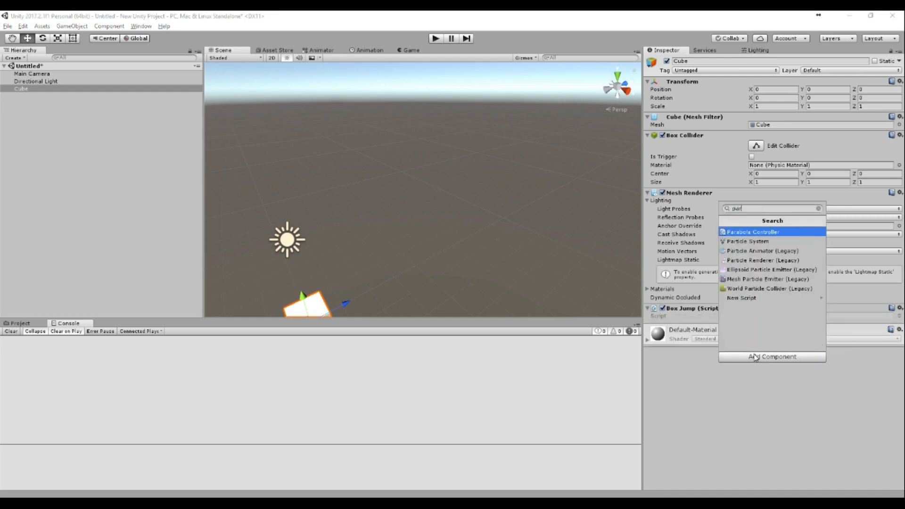
{"action": "left_click", "coordinate": [751, 232]}
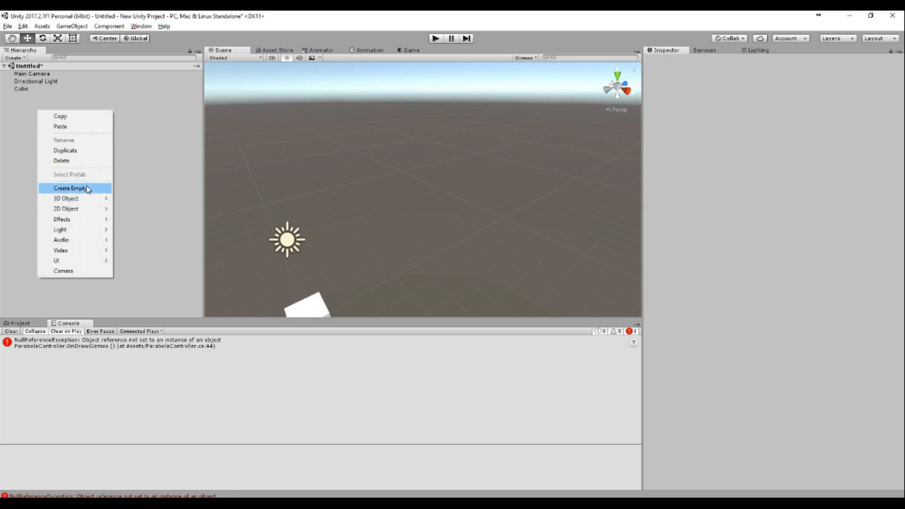
- Create an empty GameObject and name it ParabolaRoot
{"action": "left_click", "coordinate": [71, 187]}
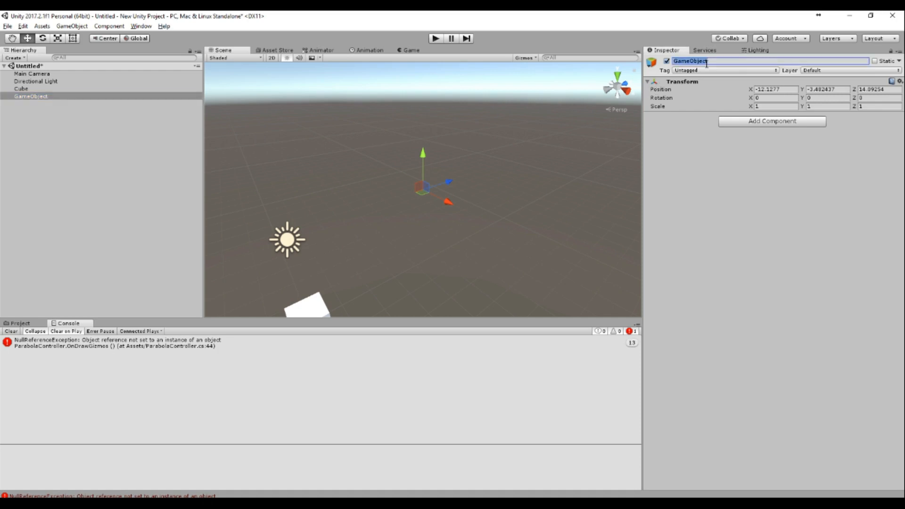
{"action": "type", "text": "Para"}
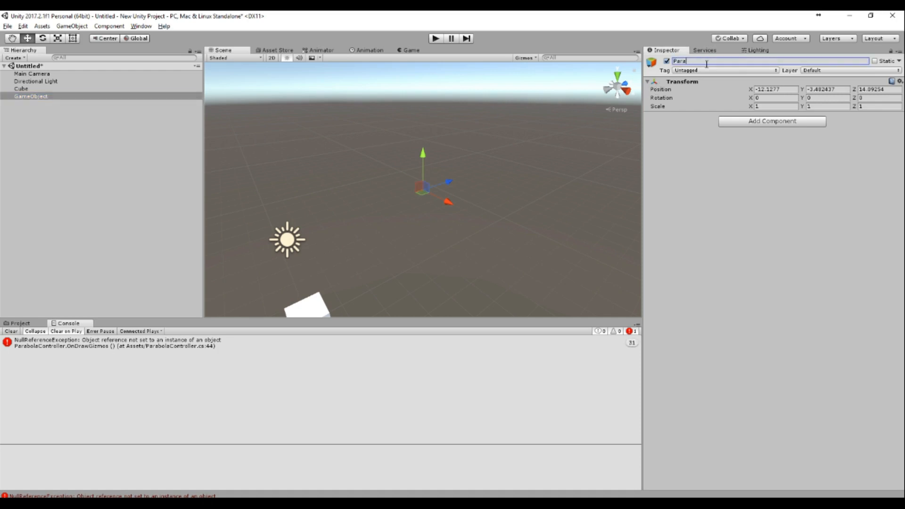
{"action": "type", "text": "ParabolaRoot"}
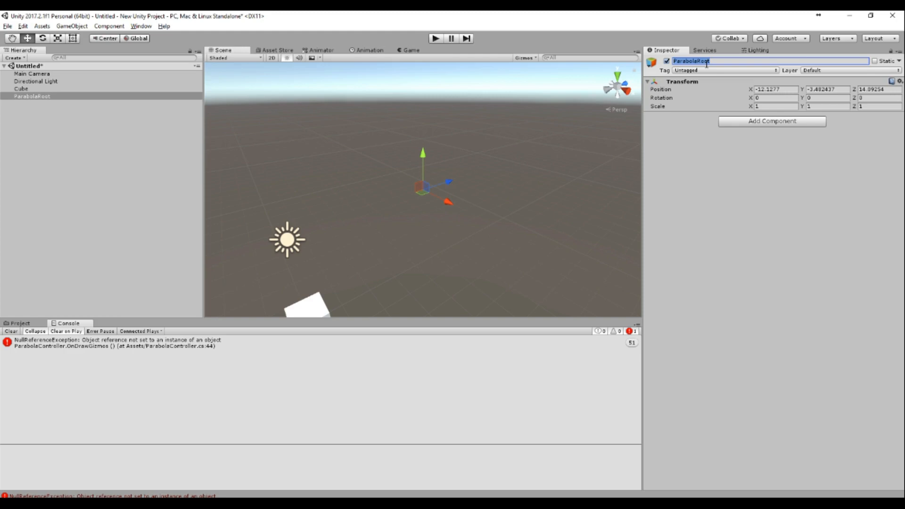
{"action": "mouse_move", "coordinate": [33, 121]}
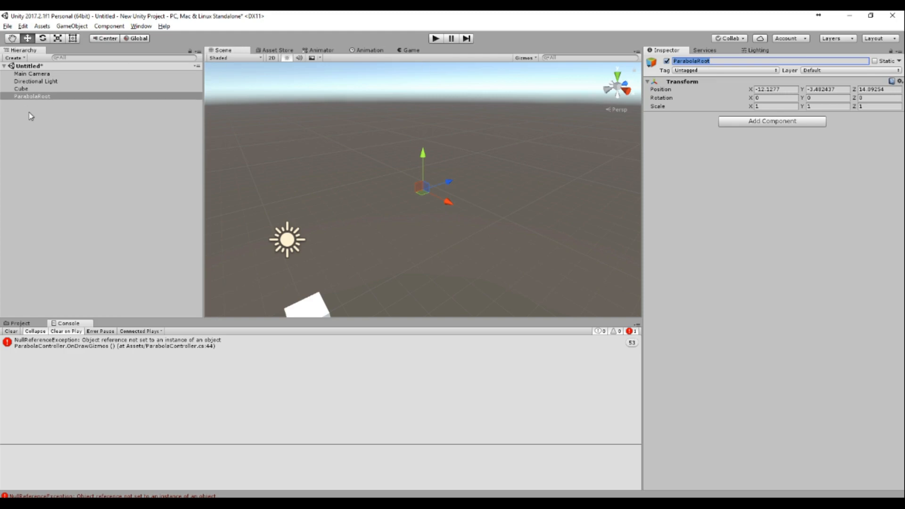
{"action": "right_click", "coordinate": [26, 95]}
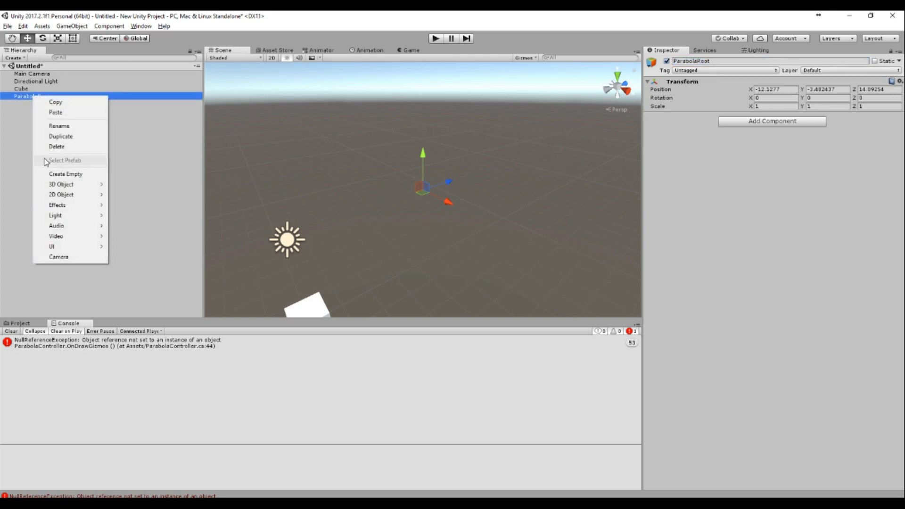
{"action": "mouse_move", "coordinate": [44, 129]}
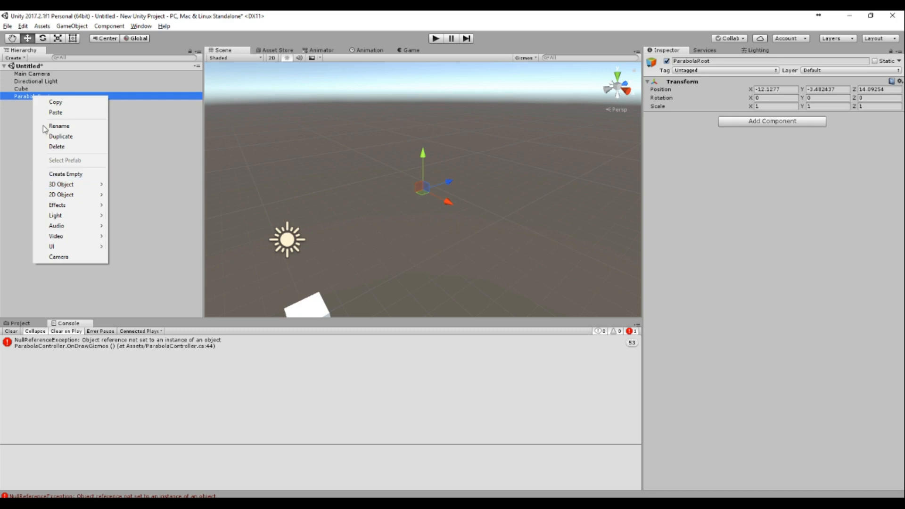
{"action": "left_click", "coordinate": [58, 126]}
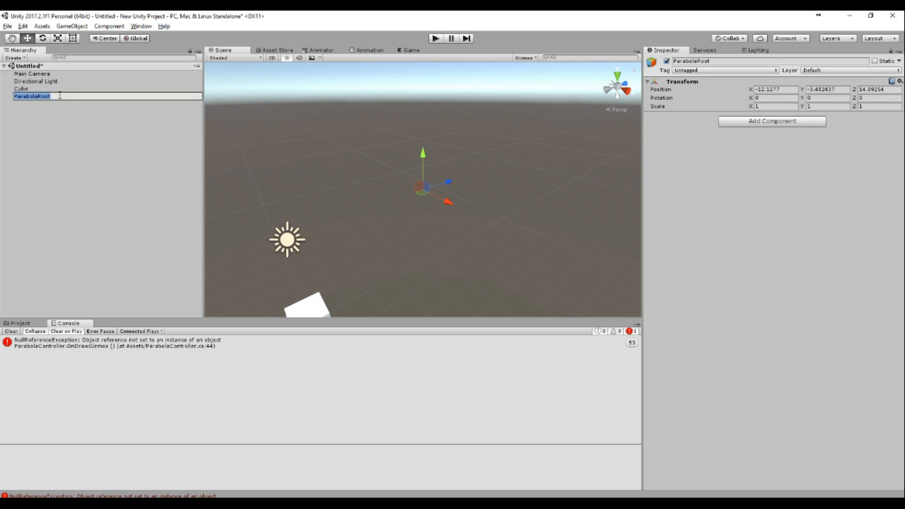
- Add an empty child under ParabolaRoot, duplicate it to three, and rename them all Punkt
{"action": "left_click", "coordinate": [70, 177]}
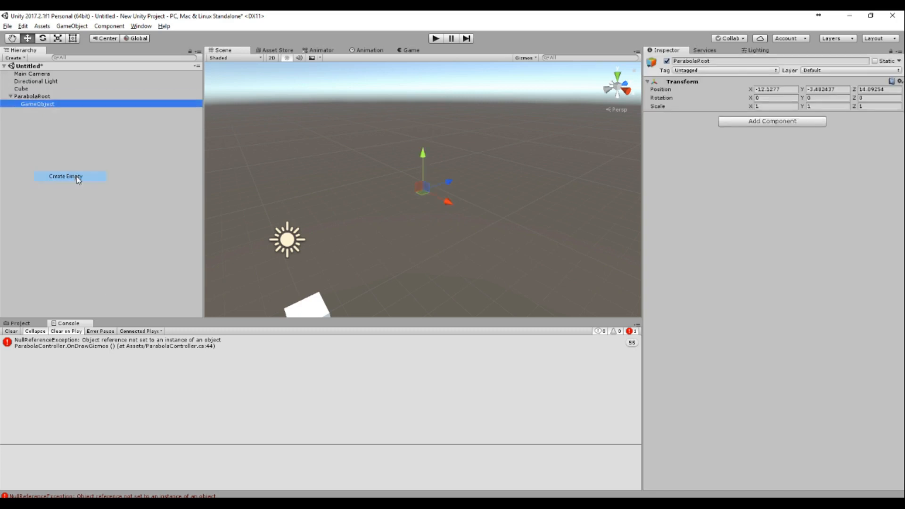
{"action": "right_click", "coordinate": [28, 96]}
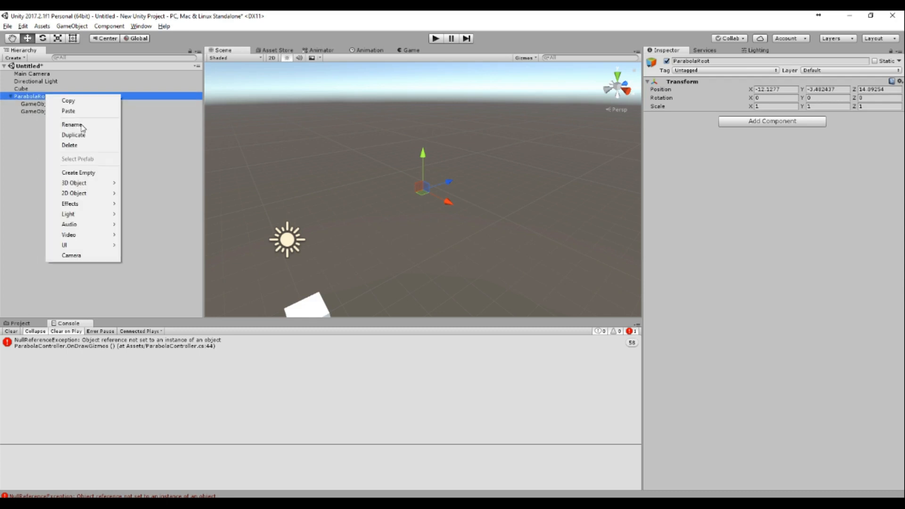
{"action": "left_click", "coordinate": [68, 125]}
{"action": "type", "text": "Punkt1"}
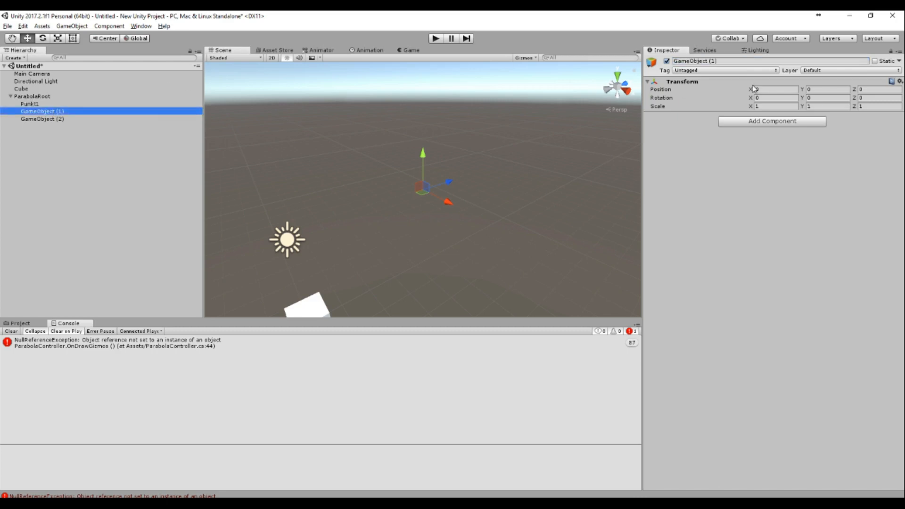
{"action": "left_click", "coordinate": [29, 103]}
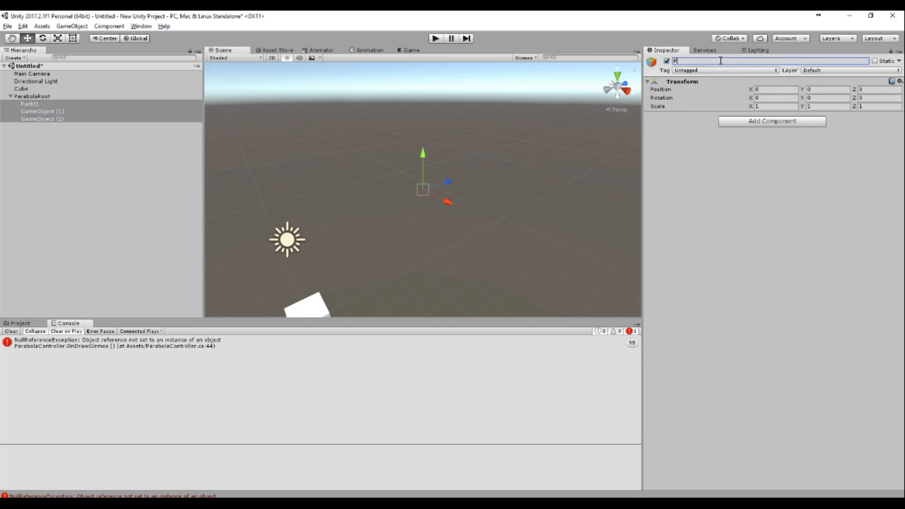
{"action": "type", "text": "Punkt"}
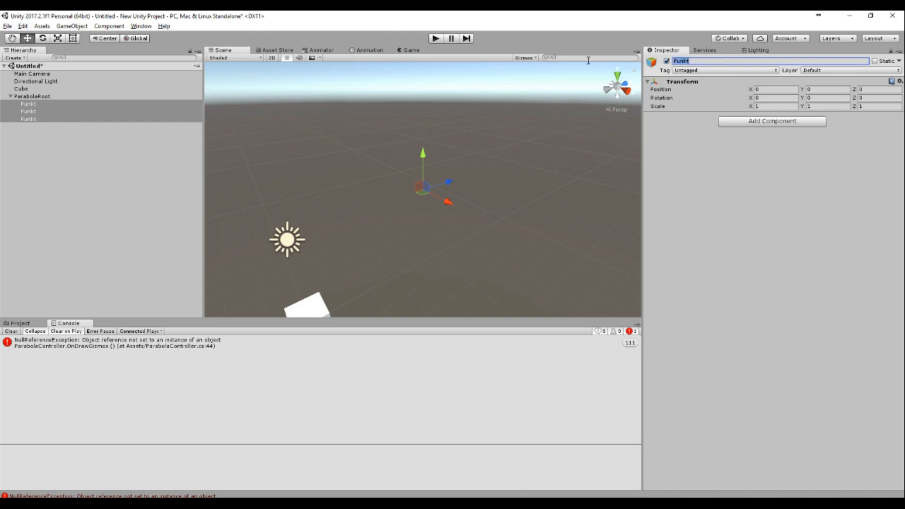
{"action": "left_click", "coordinate": [24, 119]}
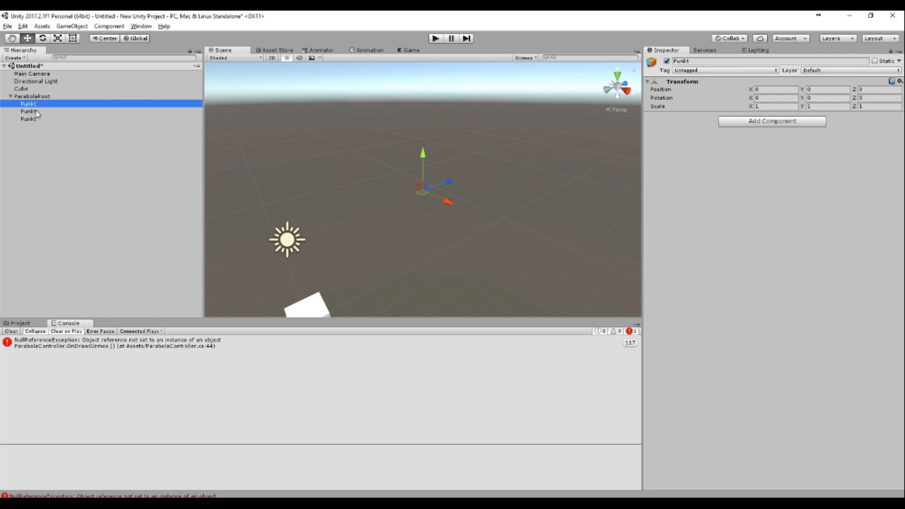
{"action": "left_click", "coordinate": [22, 119]}
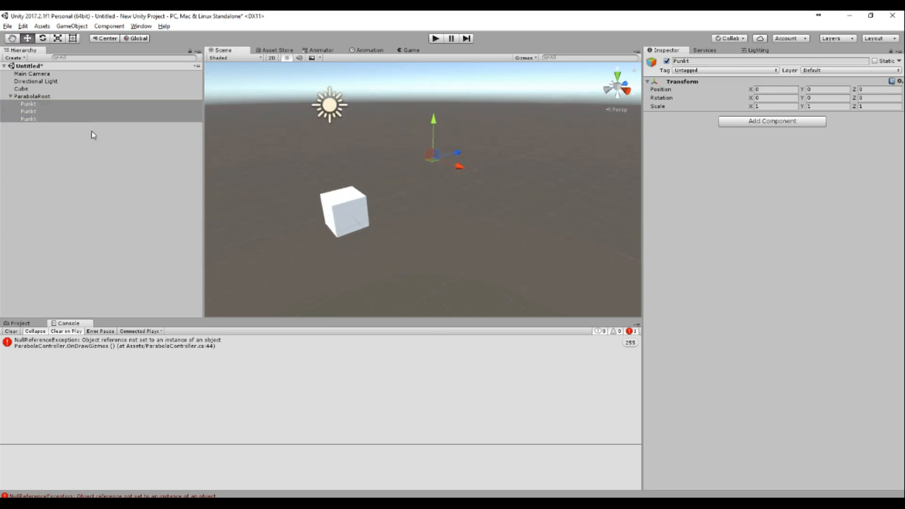
- Set the last Punkt's position to (0, 0, 10) and the middle one's to (0, 5, 5)
{"action": "left_click", "coordinate": [26, 96]}
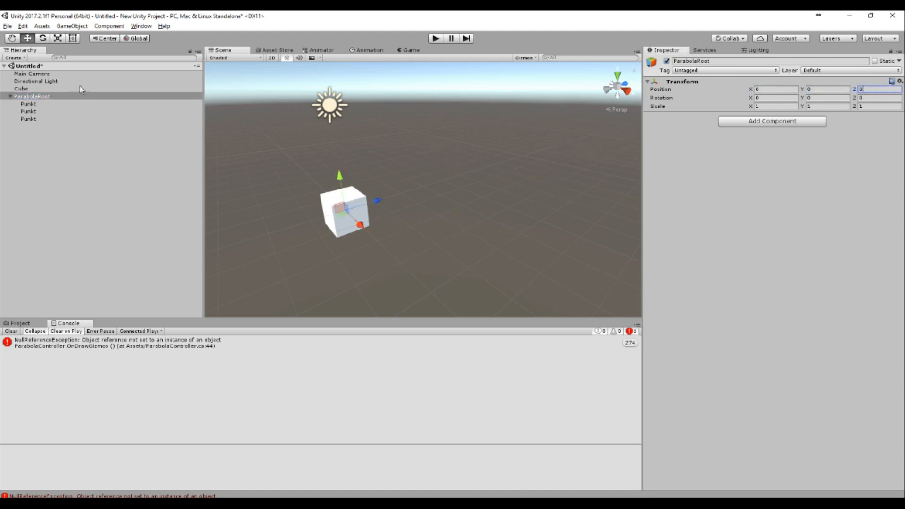
{"action": "left_click", "coordinate": [23, 118]}
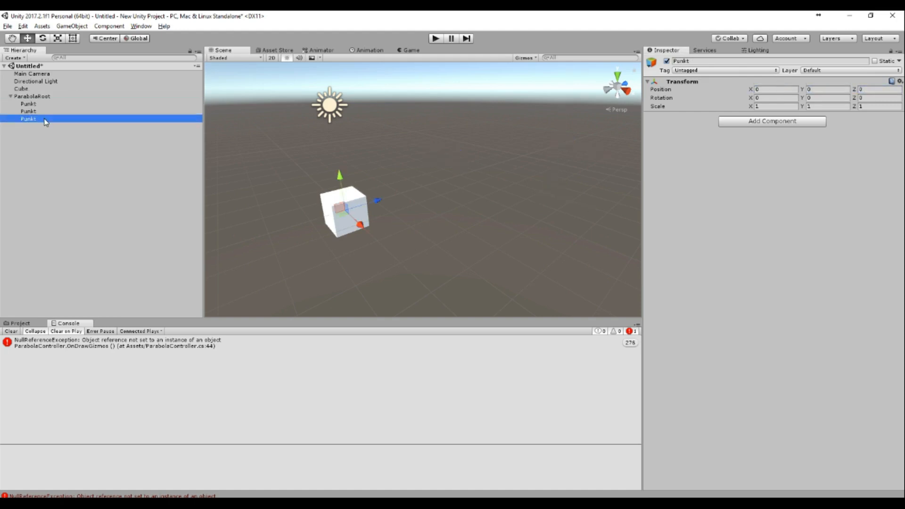
{"action": "left_click", "coordinate": [891, 87]}
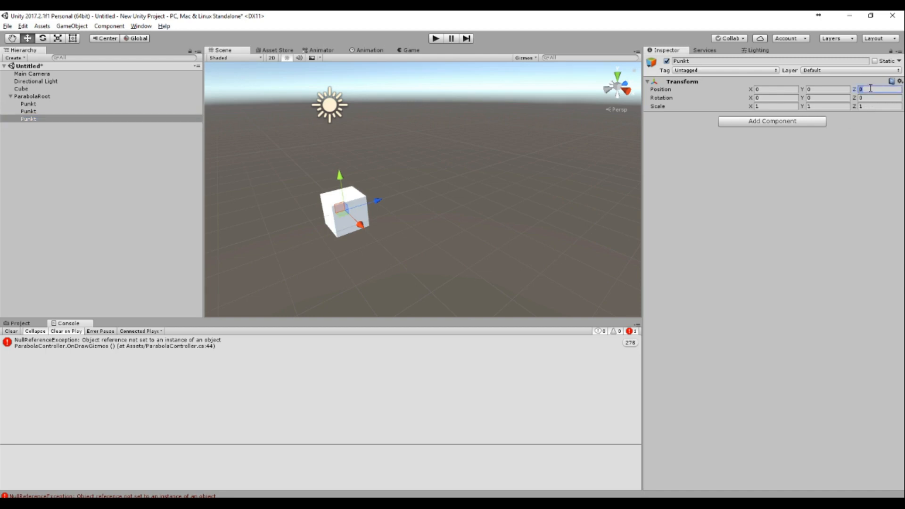
{"action": "left_click", "coordinate": [23, 111]}
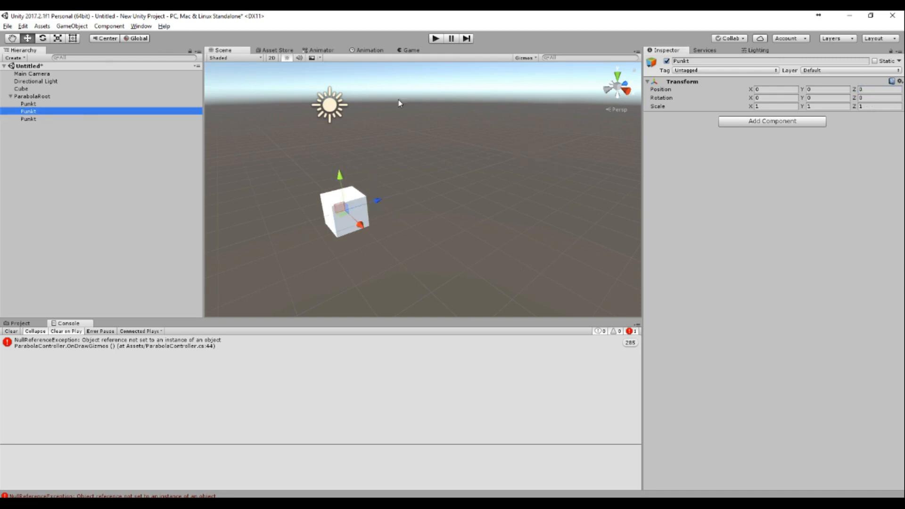
{"action": "left_click", "coordinate": [882, 90]}
{"action": "type", "text": "5"}
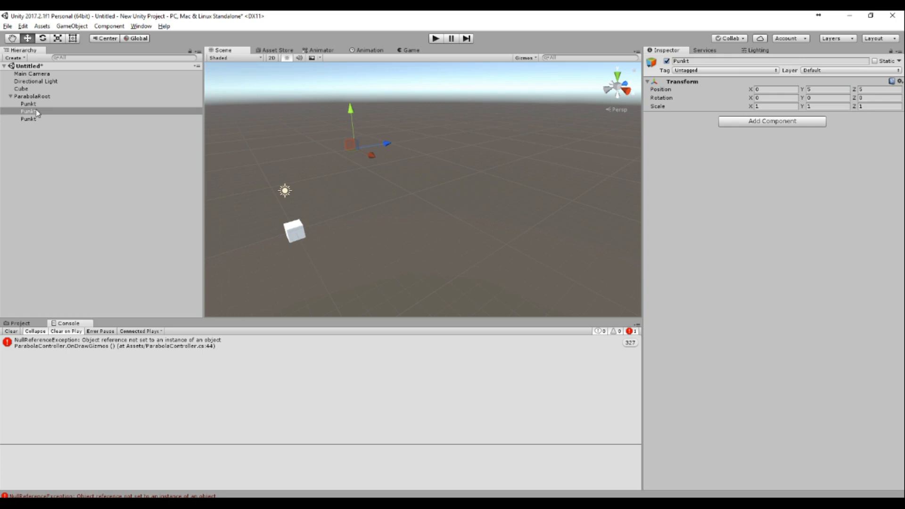
- Check the three Punkt positions (0,0,0), (0,5,5), (0,0,10), then select the Cube
{"action": "left_click", "coordinate": [27, 104]}
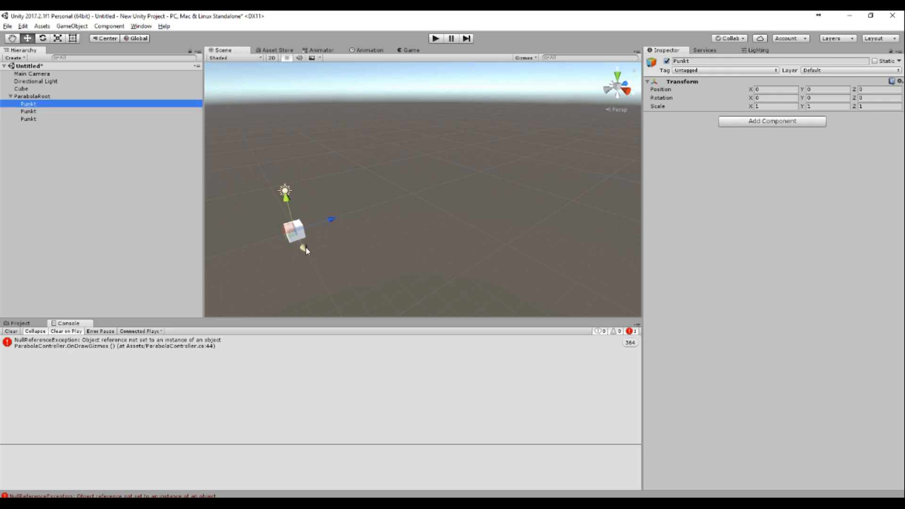
{"action": "left_click", "coordinate": [28, 111]}
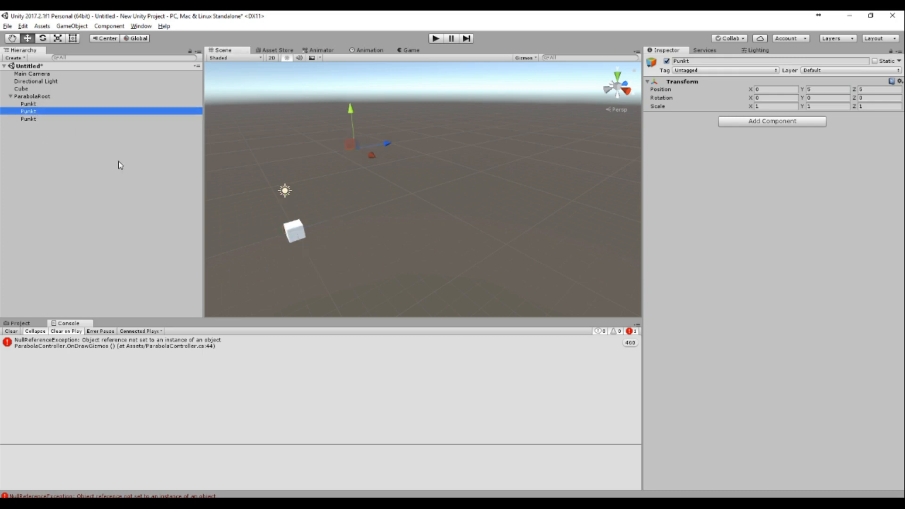
{"action": "left_click", "coordinate": [27, 119]}
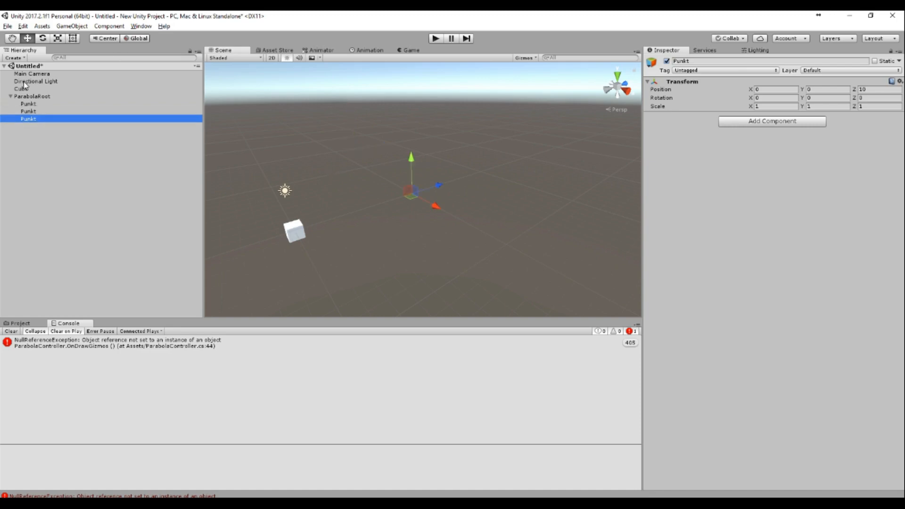
{"action": "left_click", "coordinate": [19, 89]}
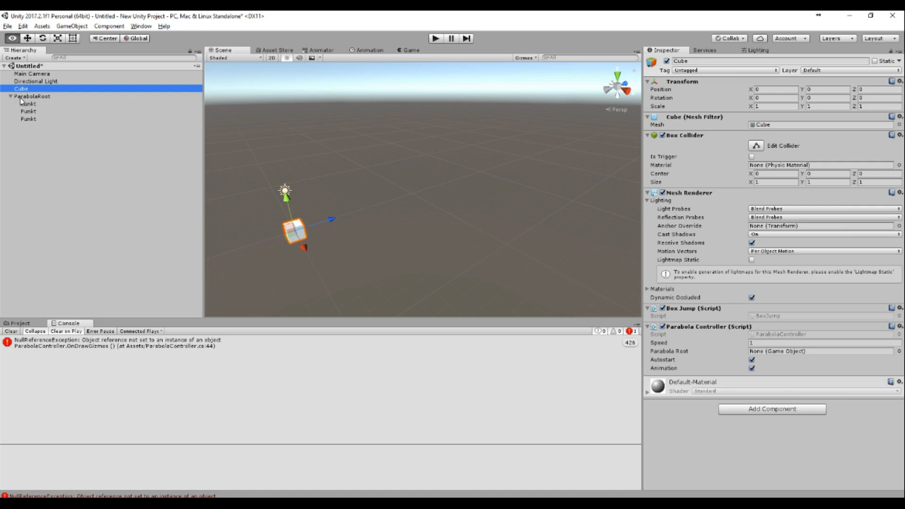
- Drag ParabolaRoot into the Parabola Root field of the Cube's Parabola Controller
{"action": "left_click_drag", "start_coordinate": [32, 96], "coordinate": [770, 351]}
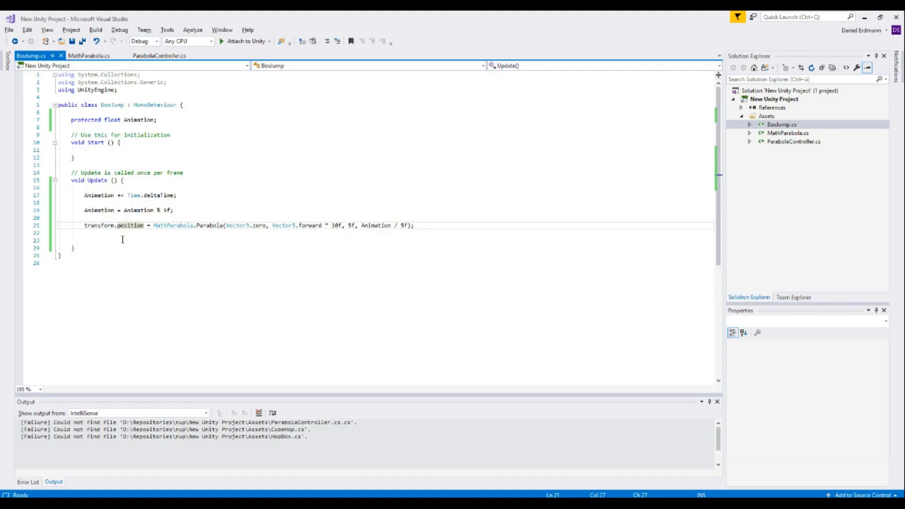
- Wrap the old movement lines in BoxJump's Update method in /* */ block comments
{"action": "type", "text": "/*"}
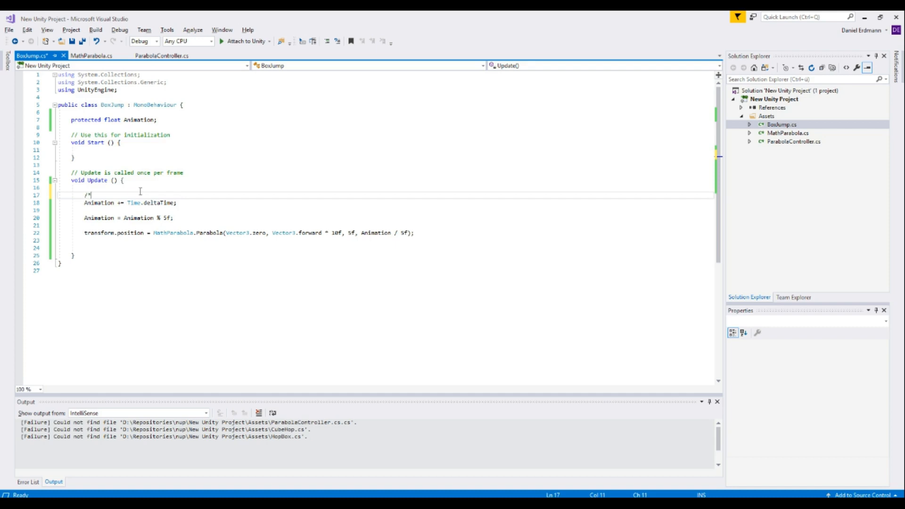
{"action": "type", "text": "*/"}
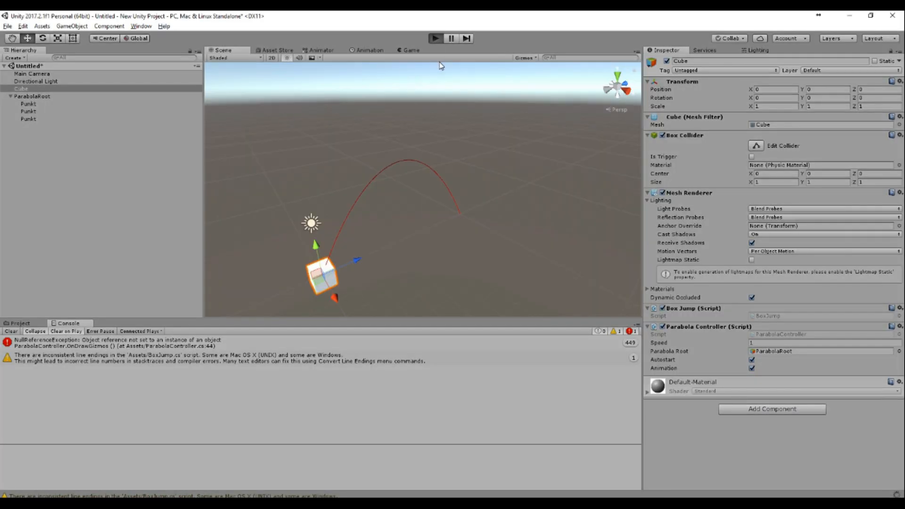
{"action": "left_click", "coordinate": [436, 38]}
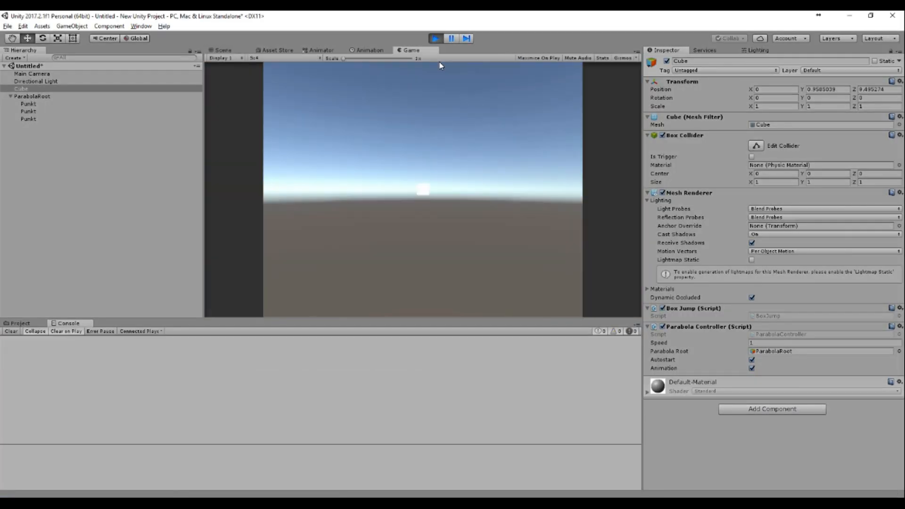
{"action": "left_click", "coordinate": [220, 49]}
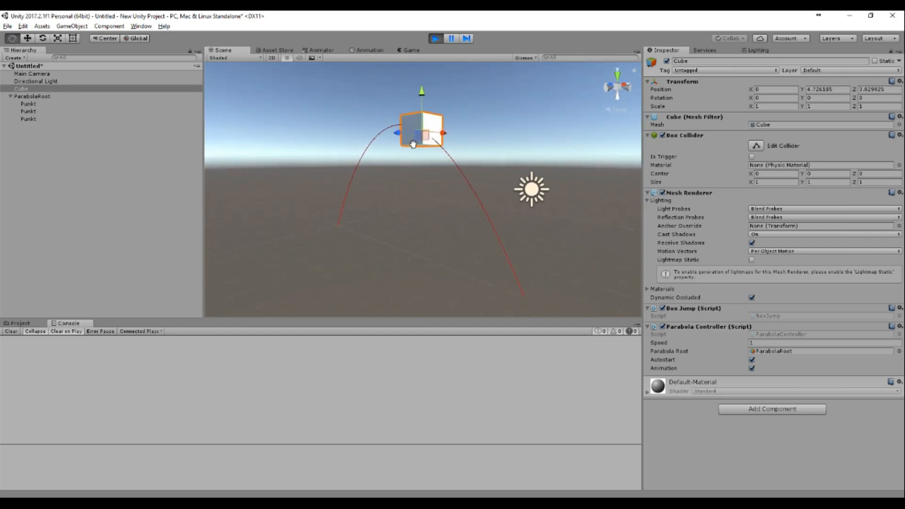
{"action": "left_click", "coordinate": [438, 37]}
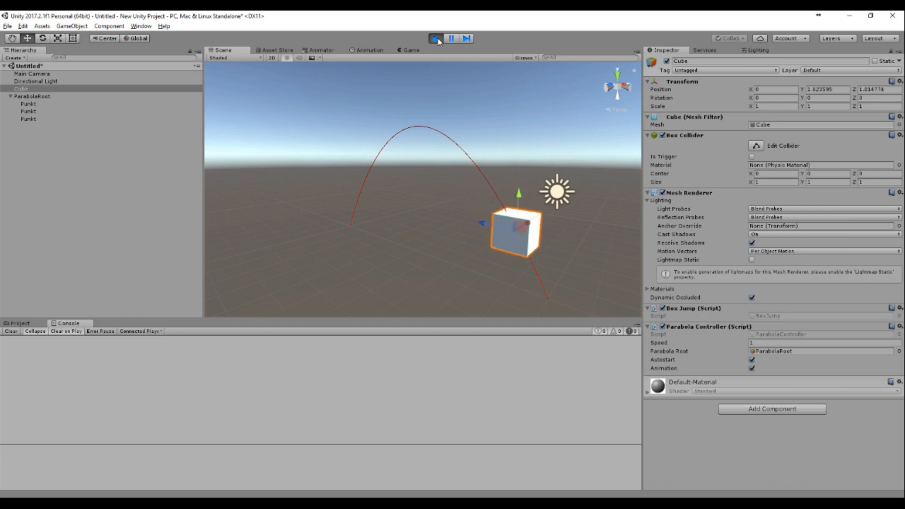
{"action": "left_click", "coordinate": [436, 37]}
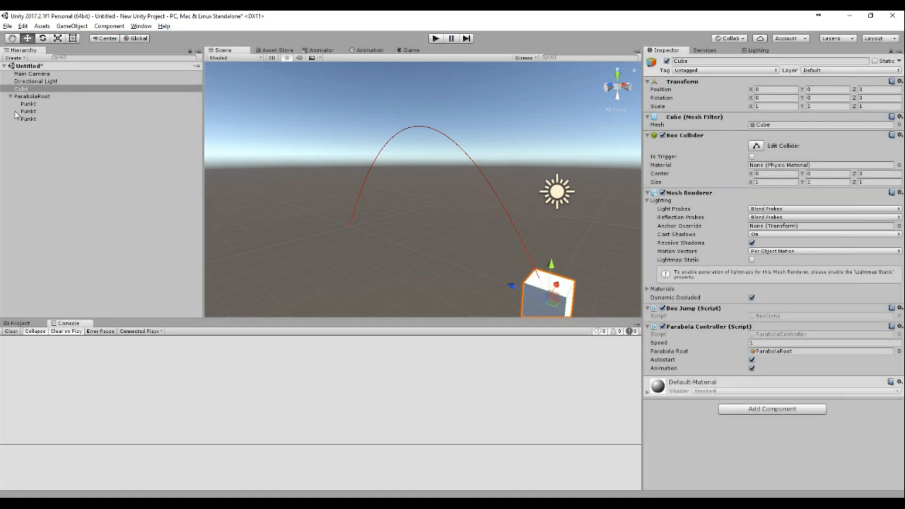
- Select the top, middle and last Punkt points in turn to inspect their positions
{"action": "left_click", "coordinate": [28, 111]}
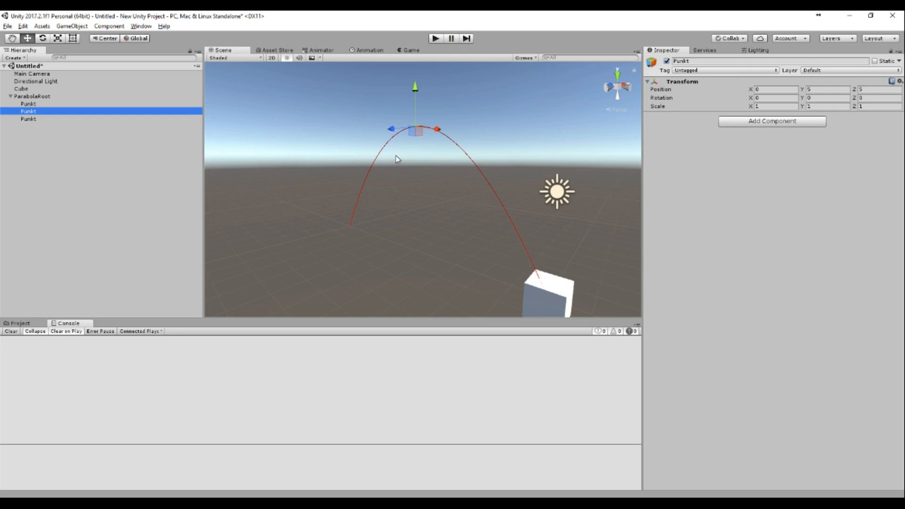
{"action": "mouse_move", "coordinate": [546, 303]}
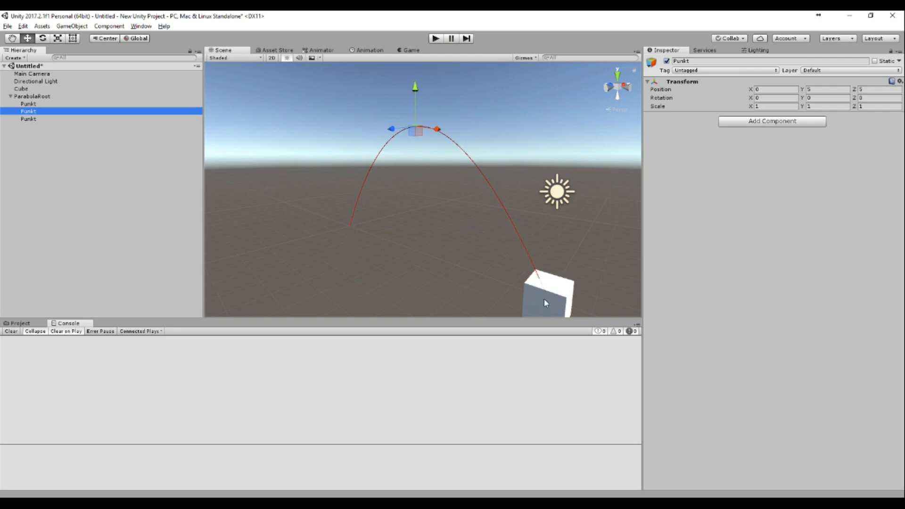
{"action": "mouse_move", "coordinate": [347, 229]}
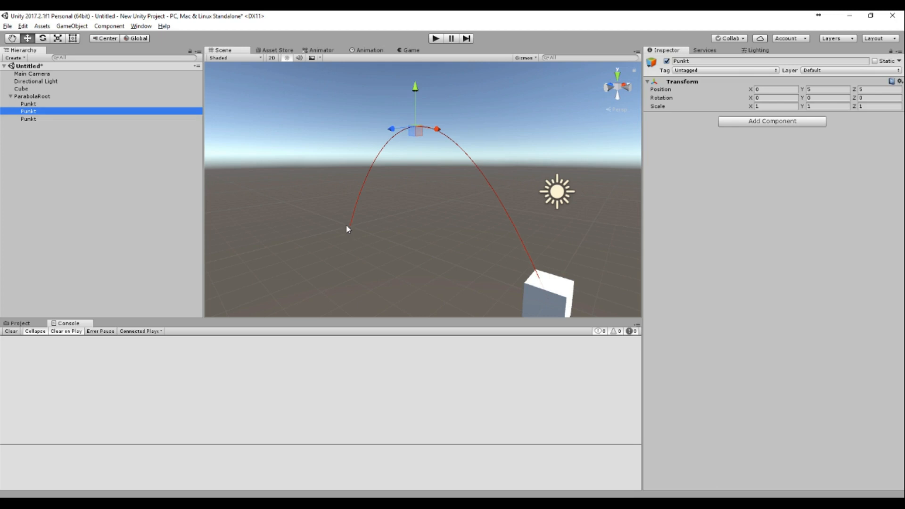
{"action": "mouse_move", "coordinate": [490, 291]}
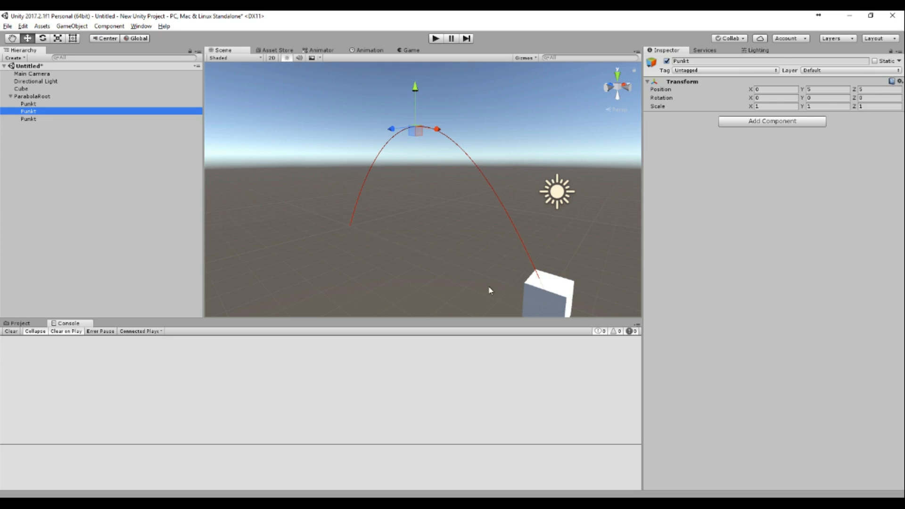
{"action": "mouse_move", "coordinate": [351, 229]}
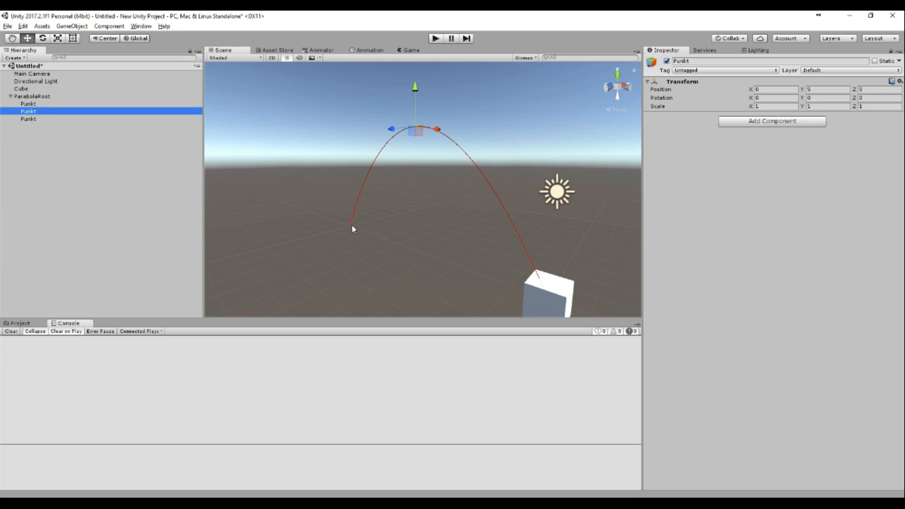
{"action": "mouse_move", "coordinate": [545, 294]}
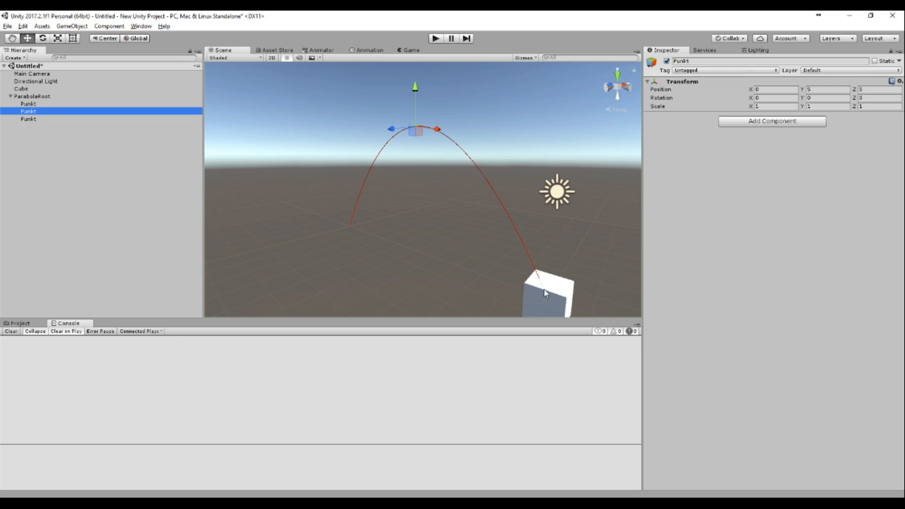
{"action": "mouse_move", "coordinate": [515, 257]}
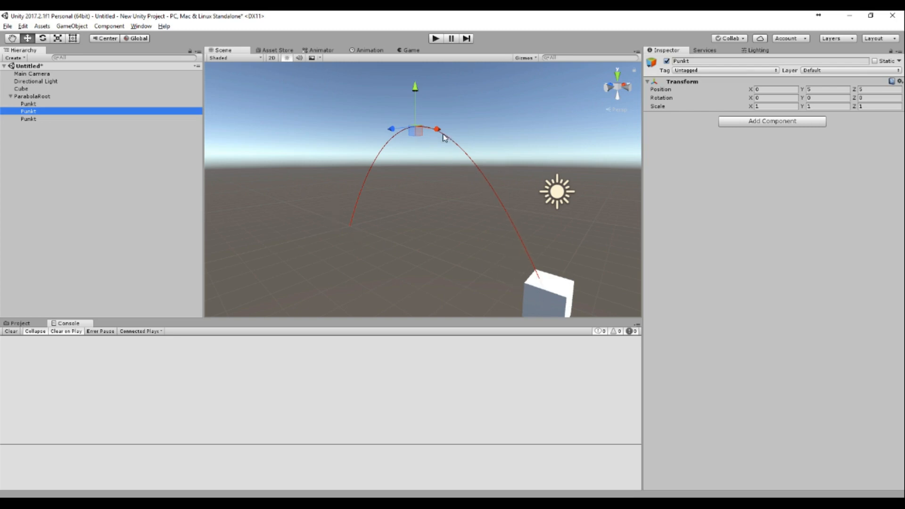
{"action": "mouse_move", "coordinate": [459, 117]}
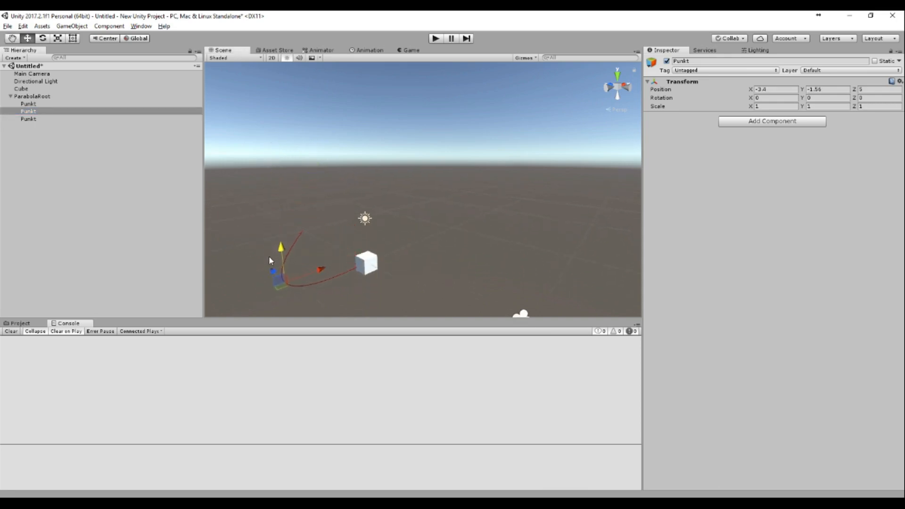
{"action": "left_click", "coordinate": [25, 119]}
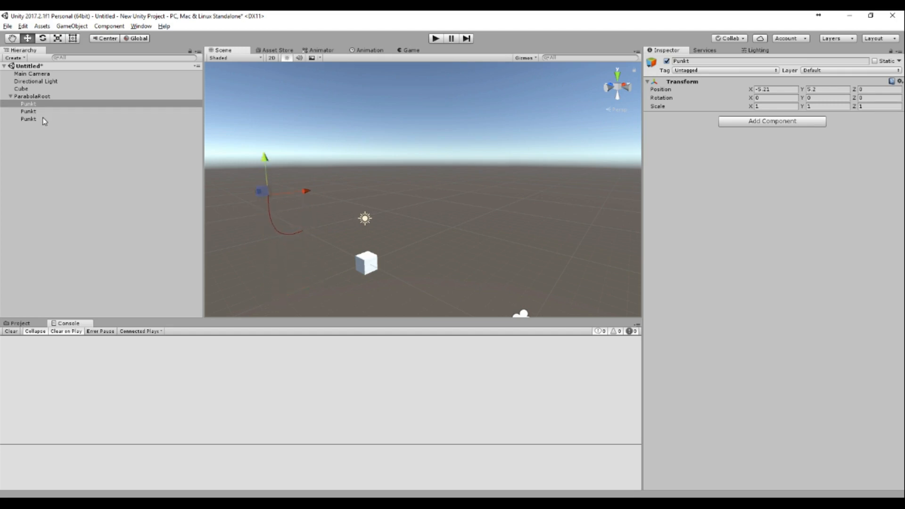
{"action": "left_click", "coordinate": [27, 111]}
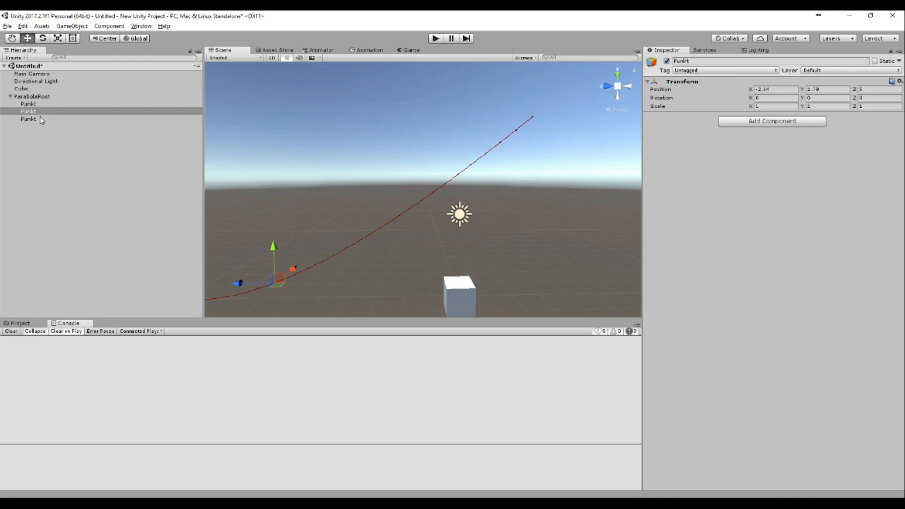
{"action": "left_click", "coordinate": [23, 120]}
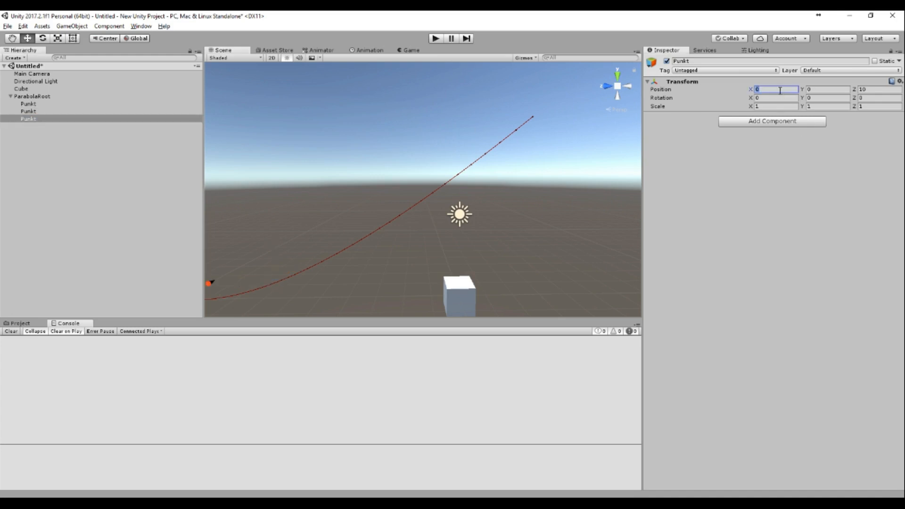
{"action": "left_click", "coordinate": [24, 111]}
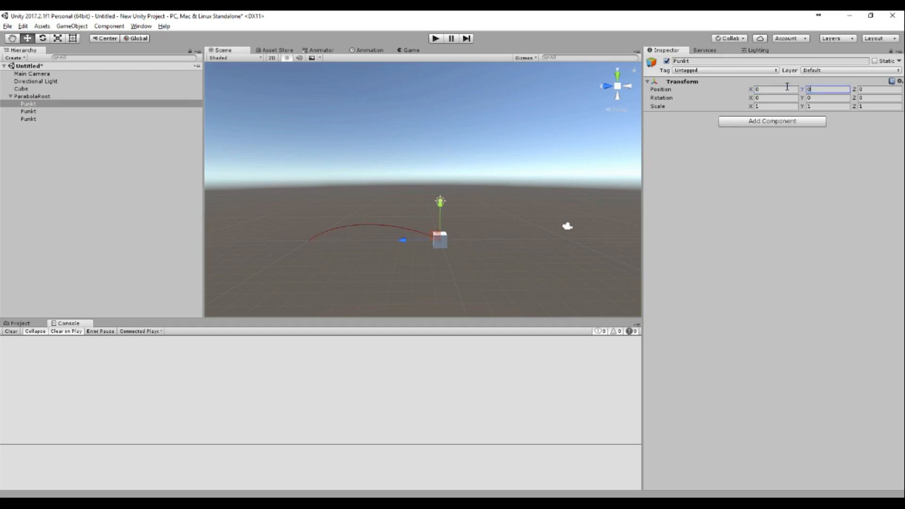
{"action": "left_click", "coordinate": [28, 111]}
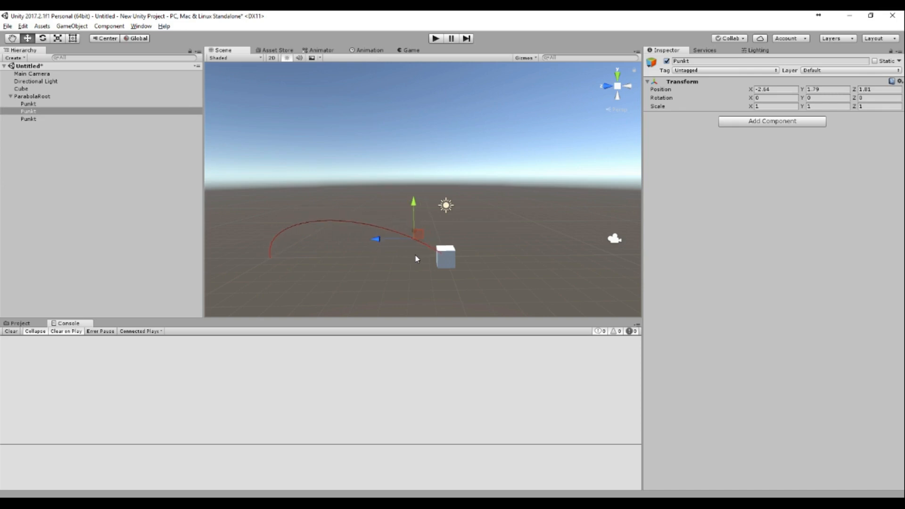
- Raise the middle Punkt to about (0.23, 2.68, 1.81) and view the reshaped arc
{"action": "left_click_drag", "start_coordinate": [413, 199], "coordinate": [413, 196]}
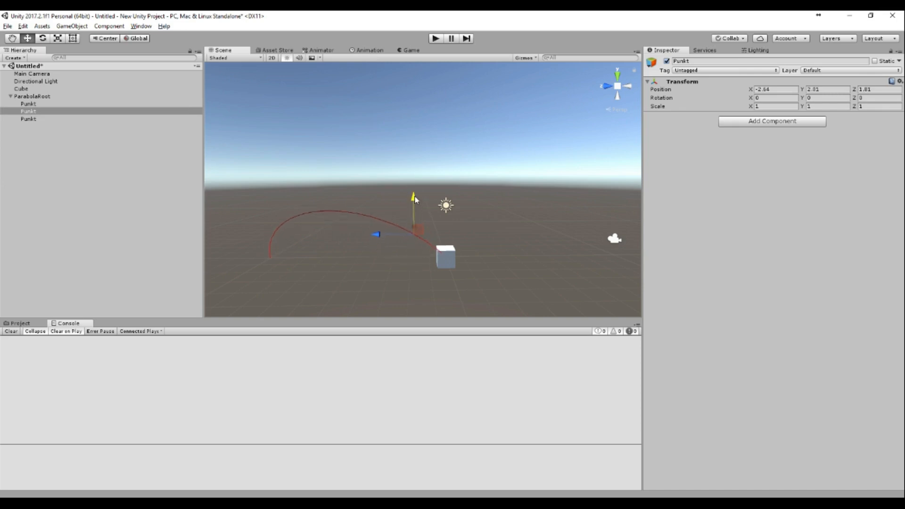
{"action": "left_click_drag", "start_coordinate": [413, 196], "coordinate": [413, 182]}
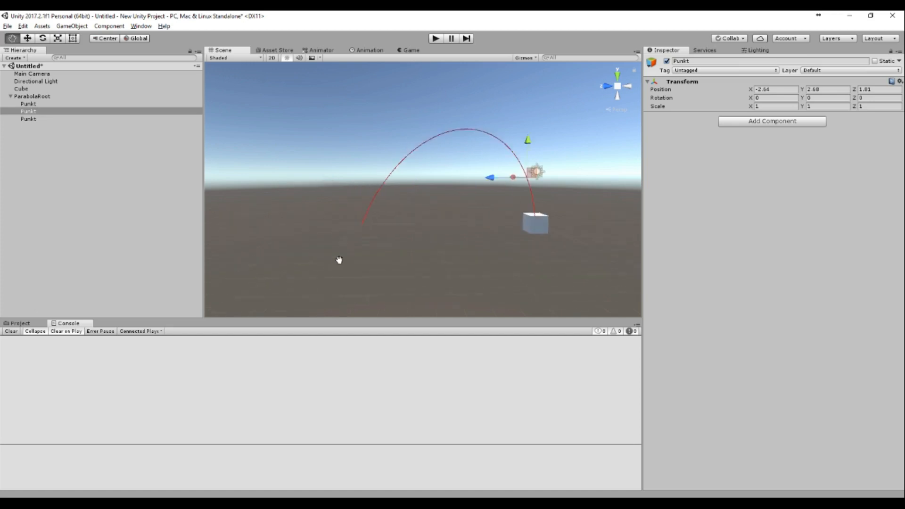
{"action": "left_click_drag", "start_coordinate": [339, 260], "coordinate": [383, 182]}
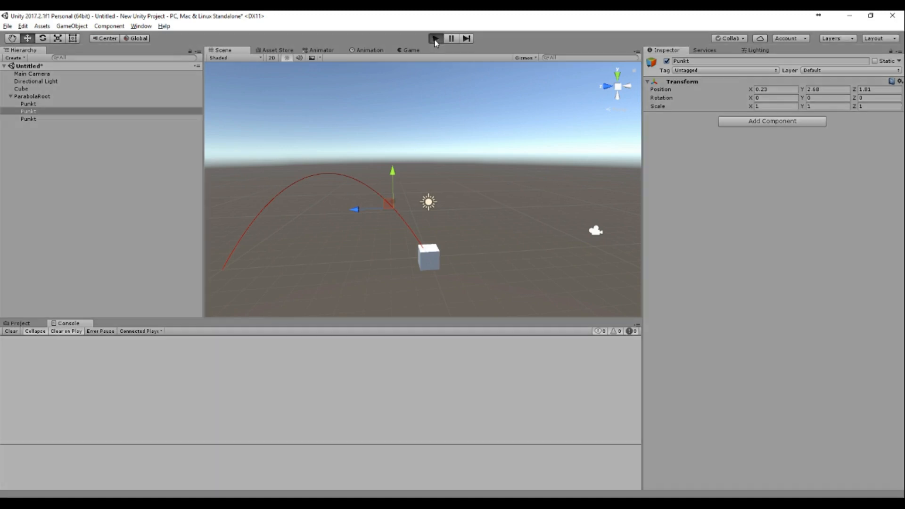
- Stop Play mode, disable Autostart on the Cube's Parabola Controller, and open BoxJump.cs
{"action": "left_click", "coordinate": [436, 38]}
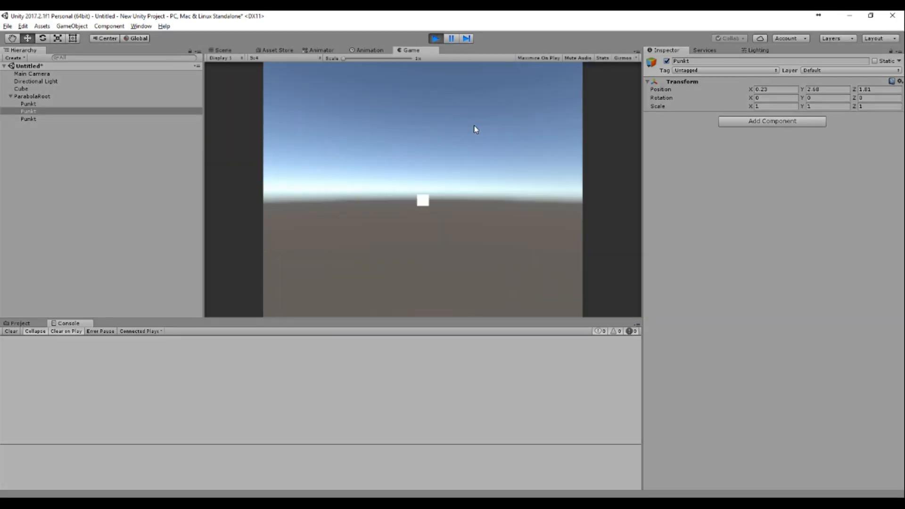
{"action": "left_click", "coordinate": [223, 50]}
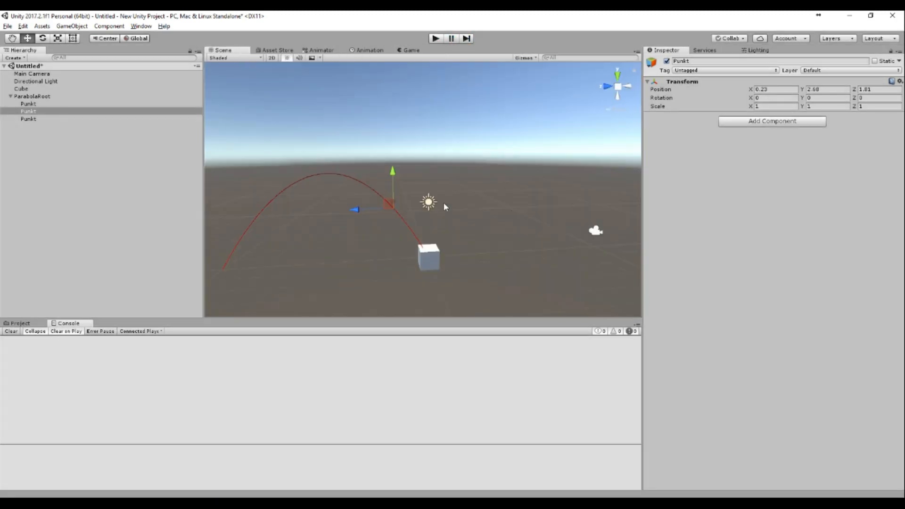
{"action": "left_click", "coordinate": [18, 89]}
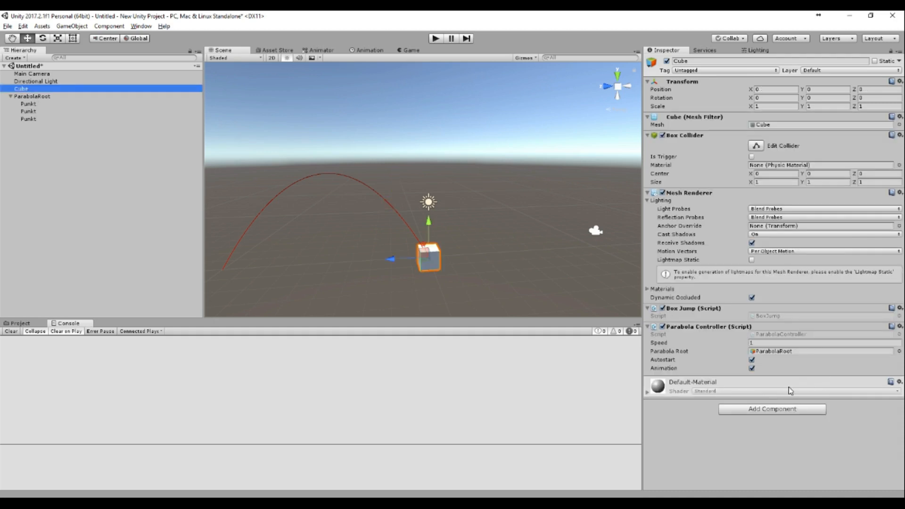
{"action": "left_click", "coordinate": [752, 359]}
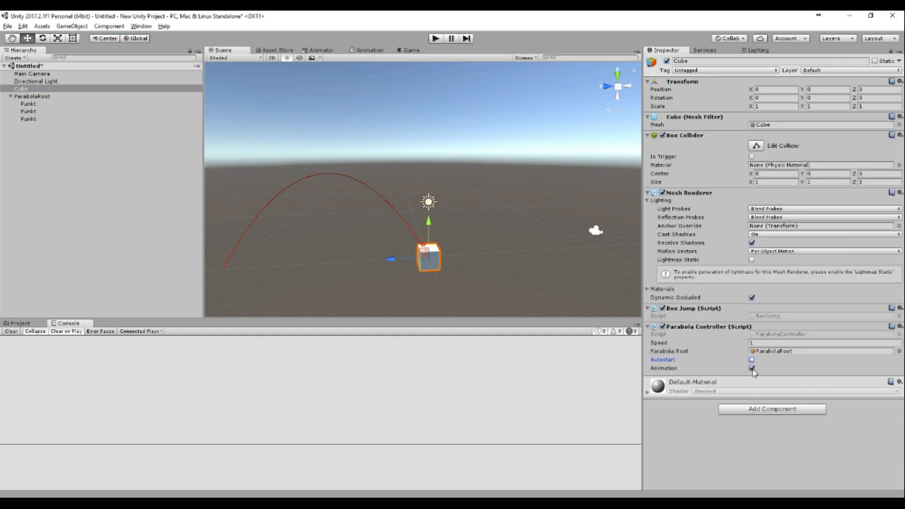
{"action": "left_click", "coordinate": [751, 368]}
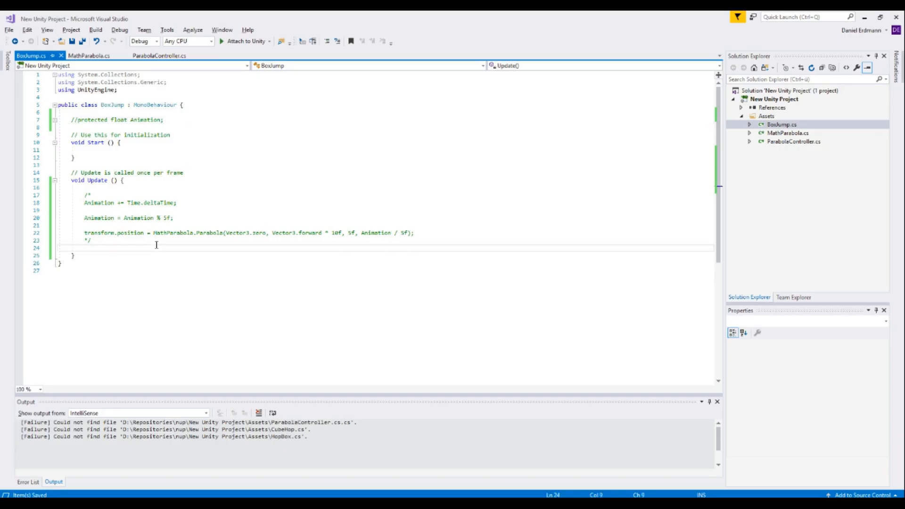
- Add if(Input.GetMouseButtonDown(0)) GetComponent<ParabolaController>().FollowParabola(); inside Update
{"action": "key", "text": "Enter"}
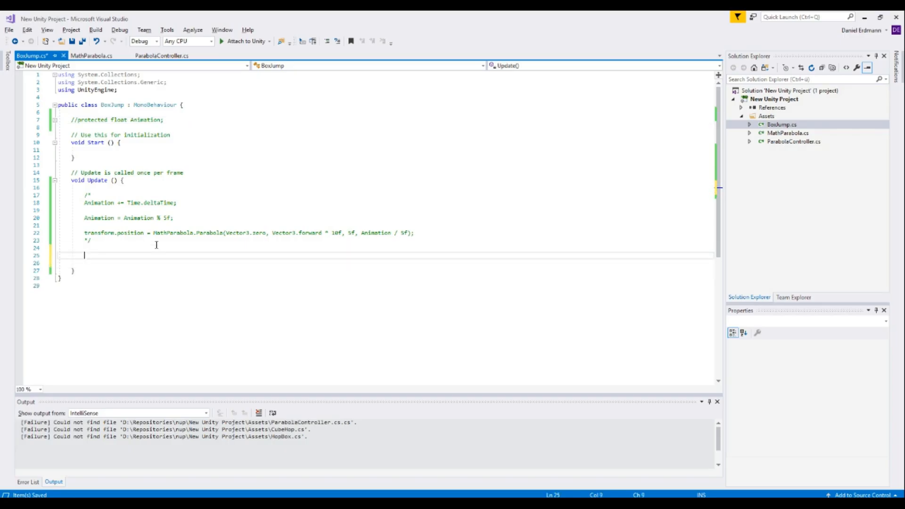
{"action": "type", "text": "if(int)"}
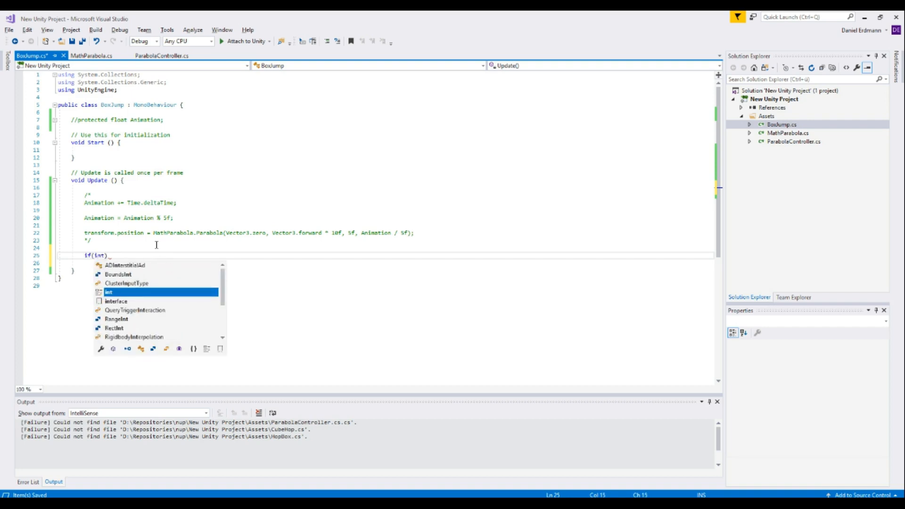
{"action": "type", "text": "input"}
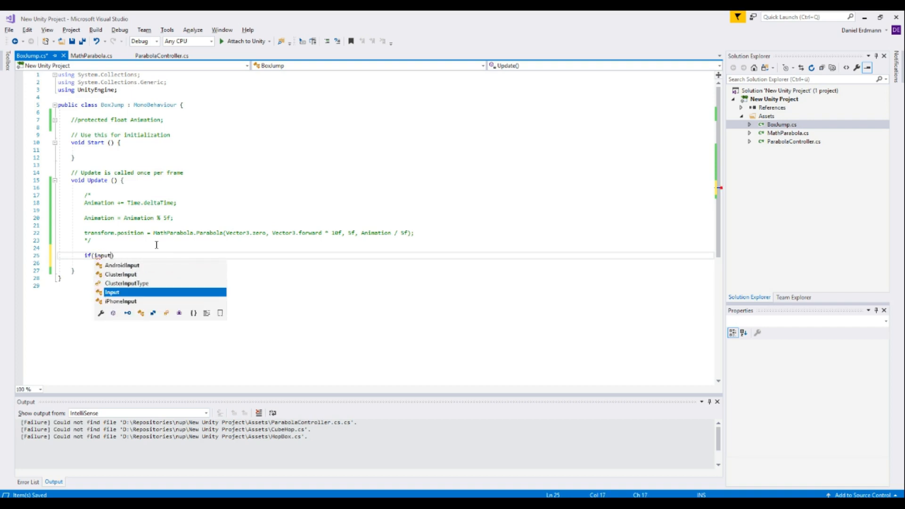
{"action": "type", "text": "."}
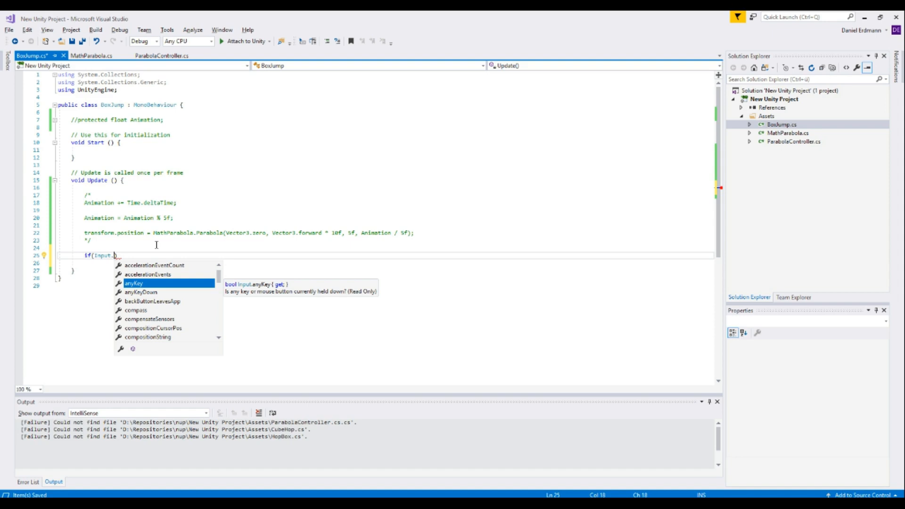
{"action": "type", "text": "mous"}
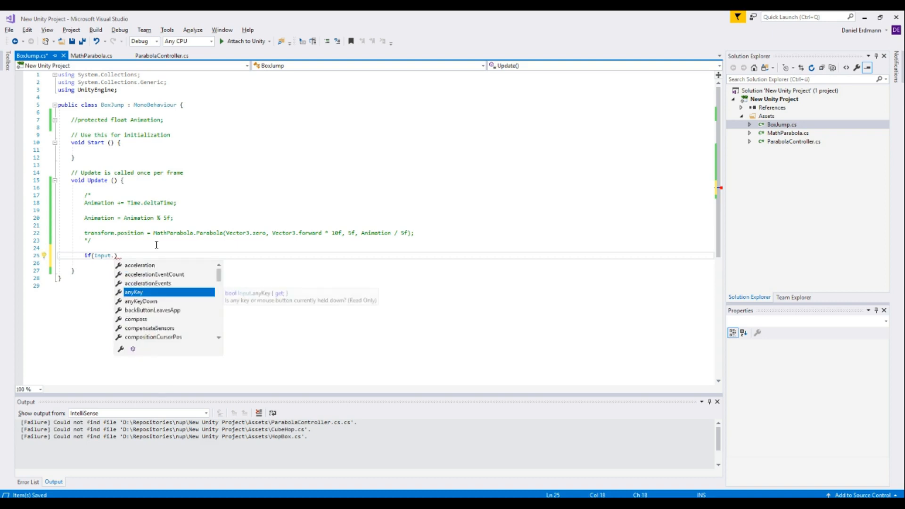
{"action": "type", "text": "dd"}
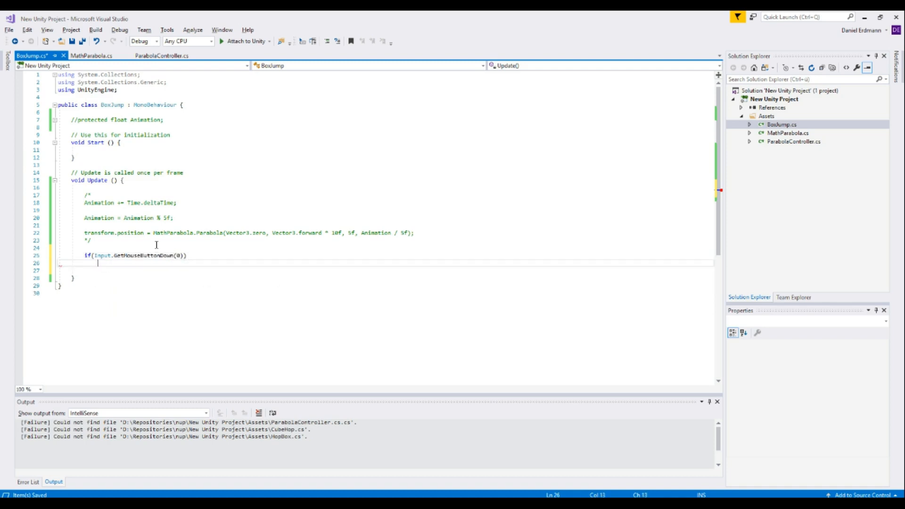
{"action": "type", "text": "getco"}
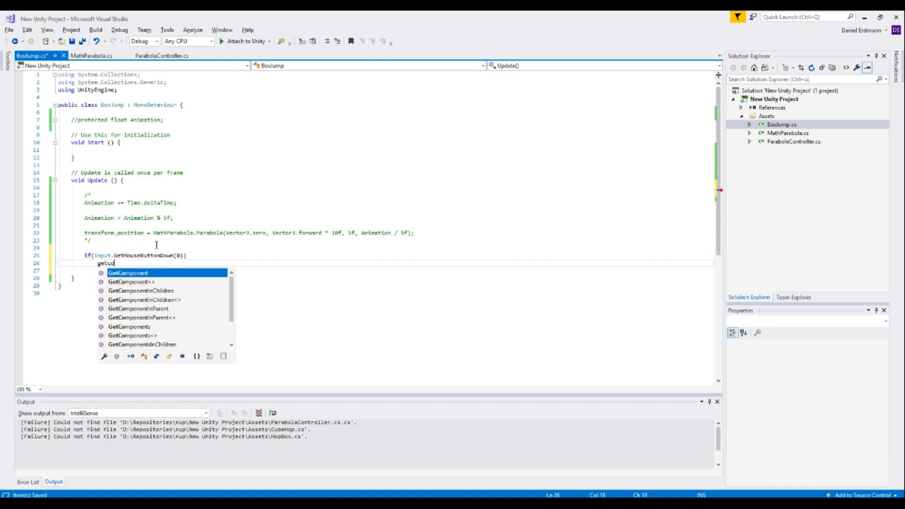
{"action": "type", "text": "GetComponent<parabolaController>"}
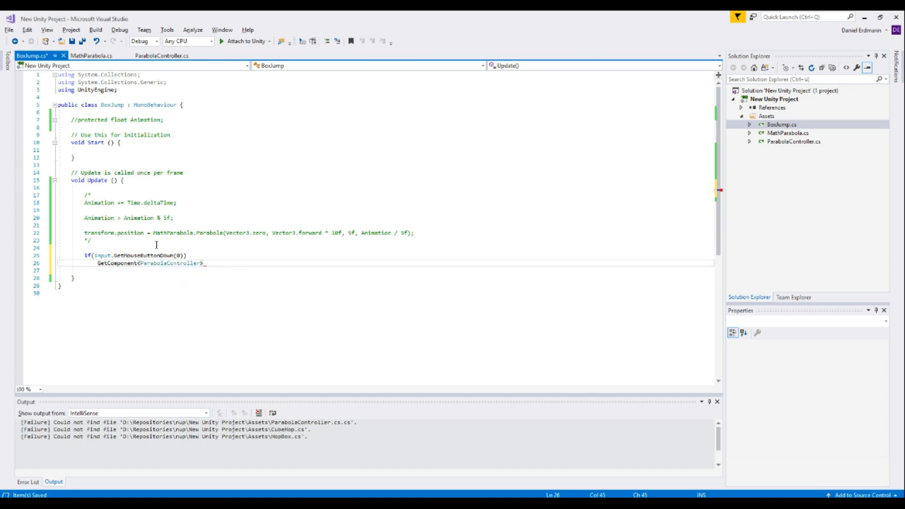
{"action": "type", "text": "().fl"}
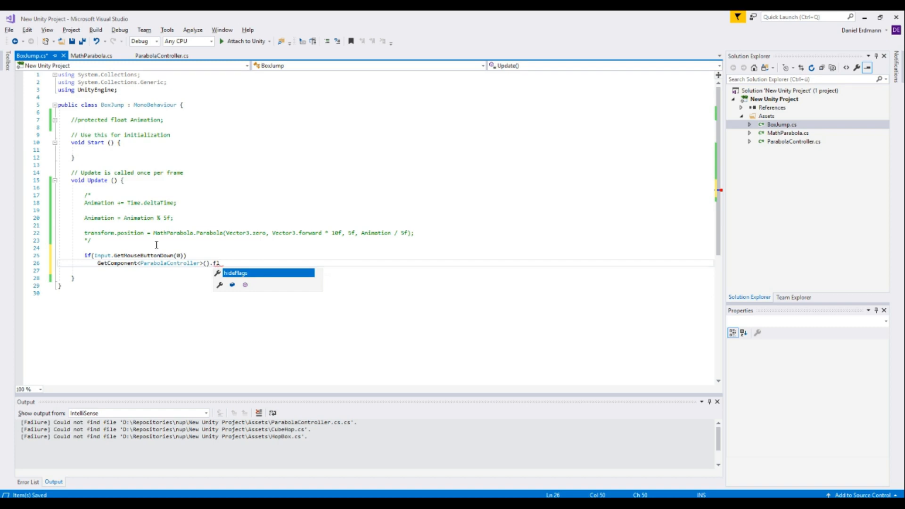
{"action": "key", "text": "Backspace"}
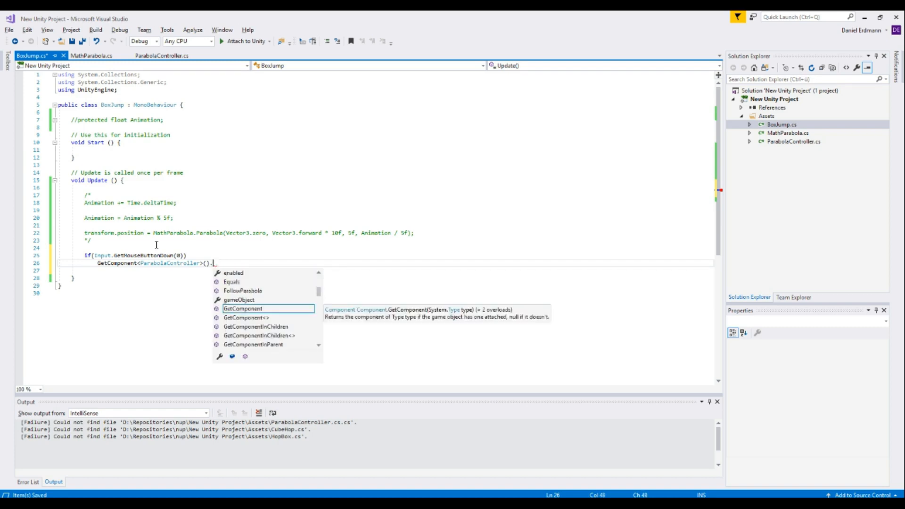
{"action": "type", "text": "FollowParabola("}
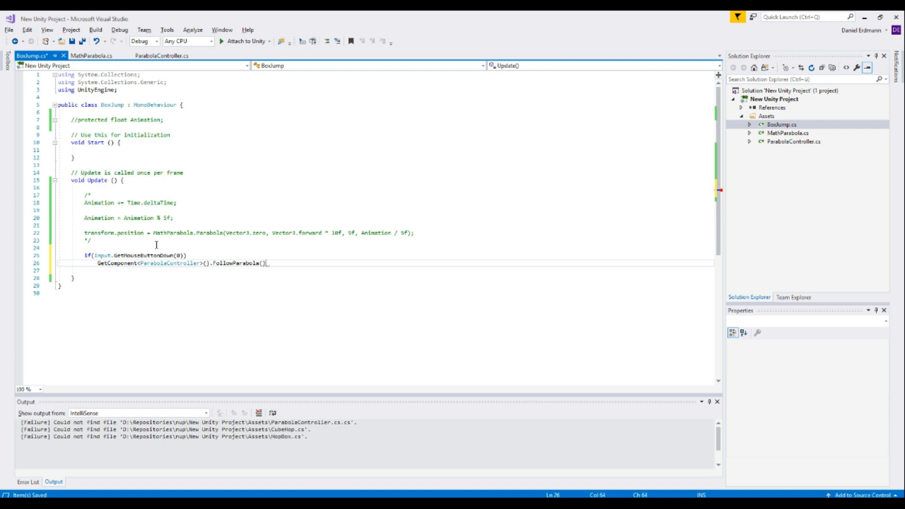
{"action": "type", "text": ";"}
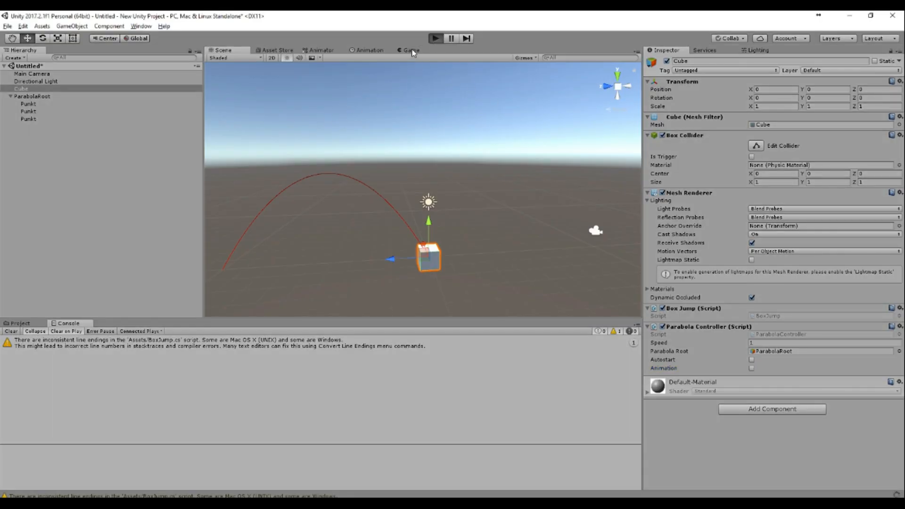
- Play the scene, watch the cube fly along the red parabola in Scene view, then stop
{"action": "left_click", "coordinate": [437, 38]}
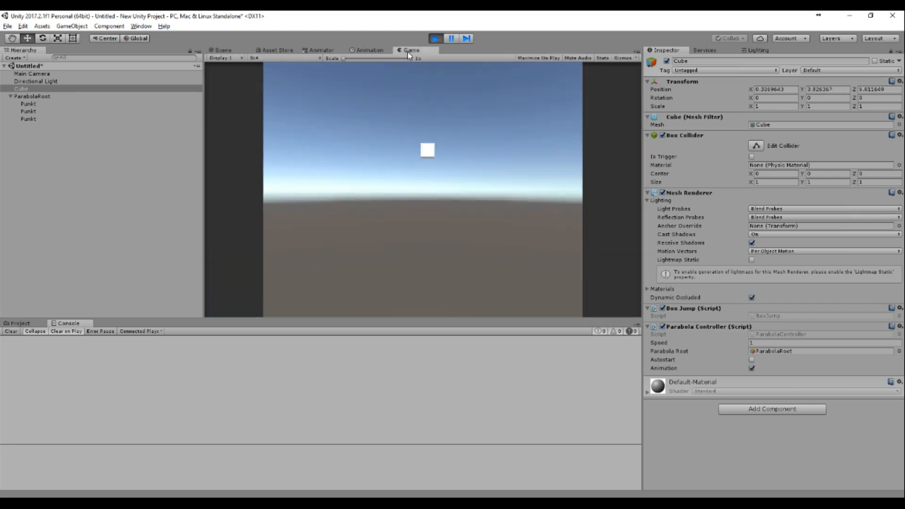
{"action": "left_click", "coordinate": [222, 50]}
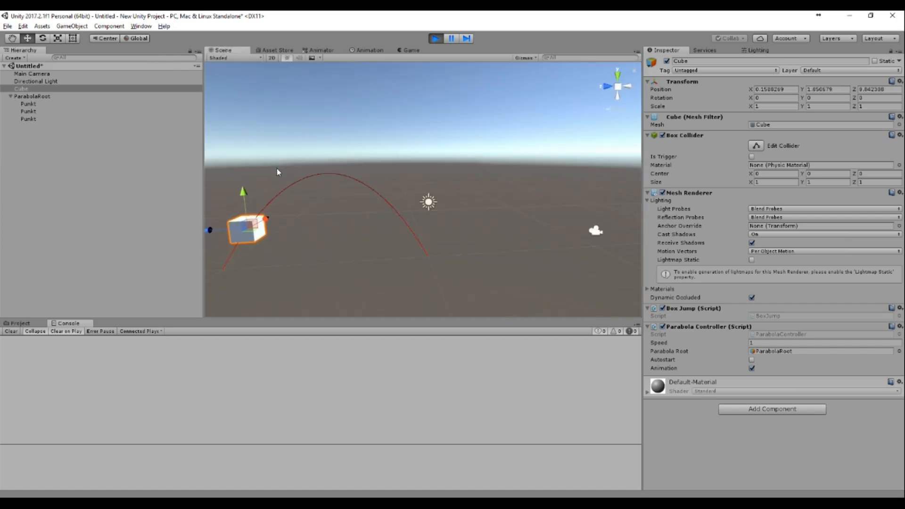
{"action": "left_click", "coordinate": [435, 38]}
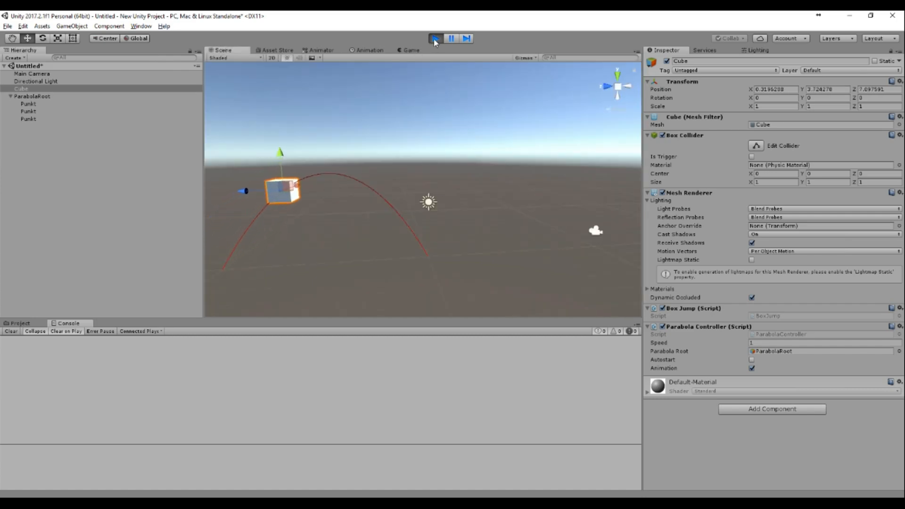
{"action": "left_click", "coordinate": [435, 38]}
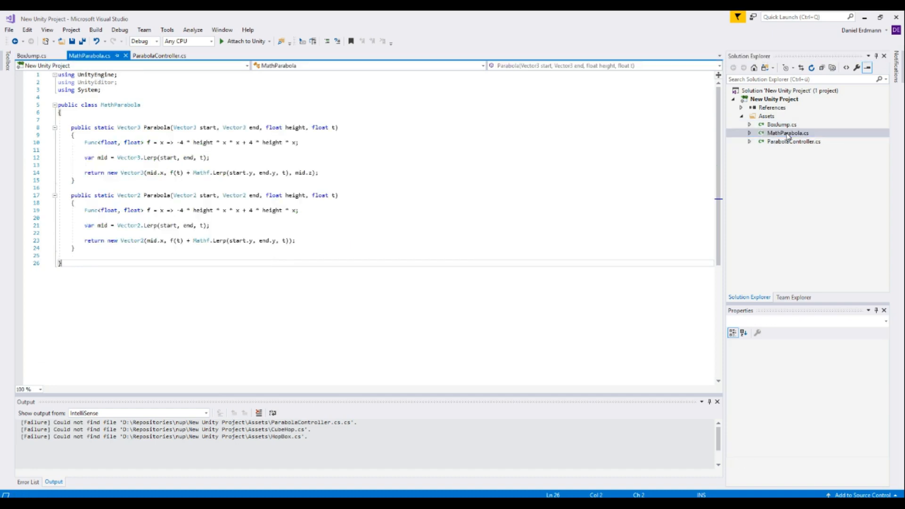
- Select all MathParabola code, then open ParabolaController.cs from Solution Explorer
{"action": "key", "text": "Ctrl+A"}
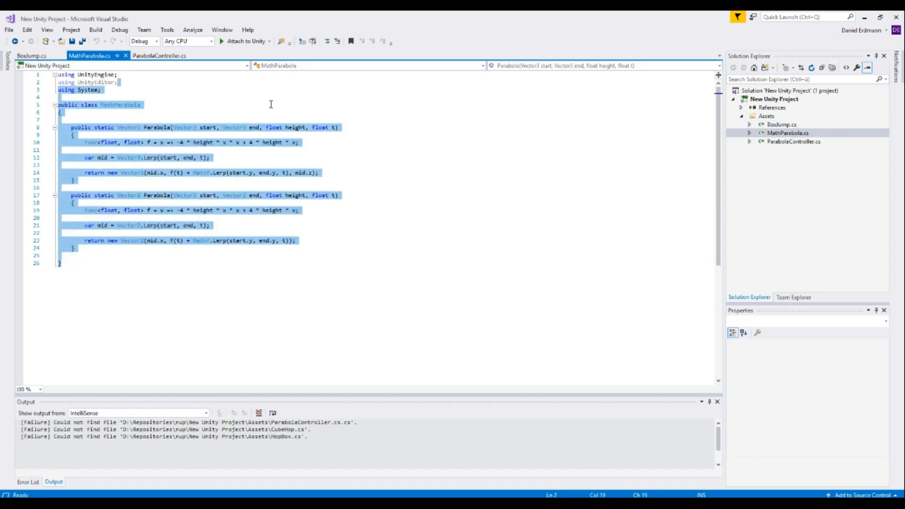
{"action": "left_click", "coordinate": [162, 55]}
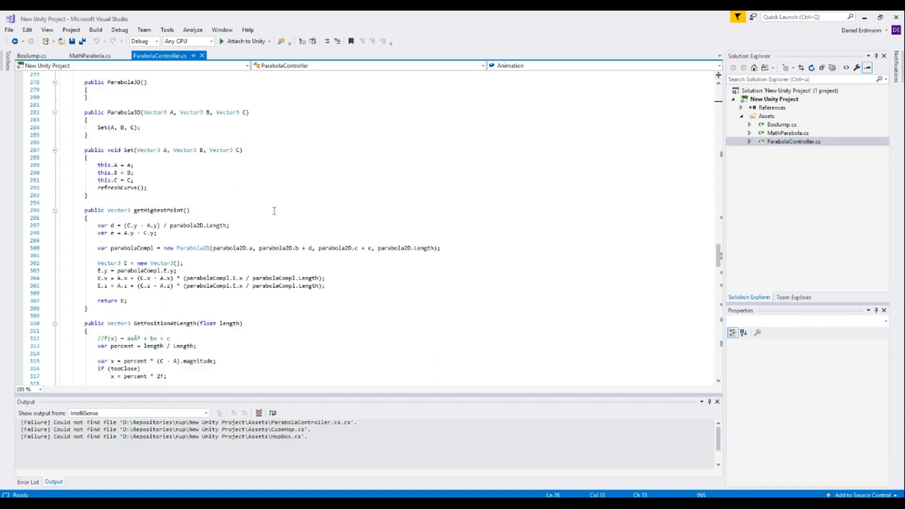